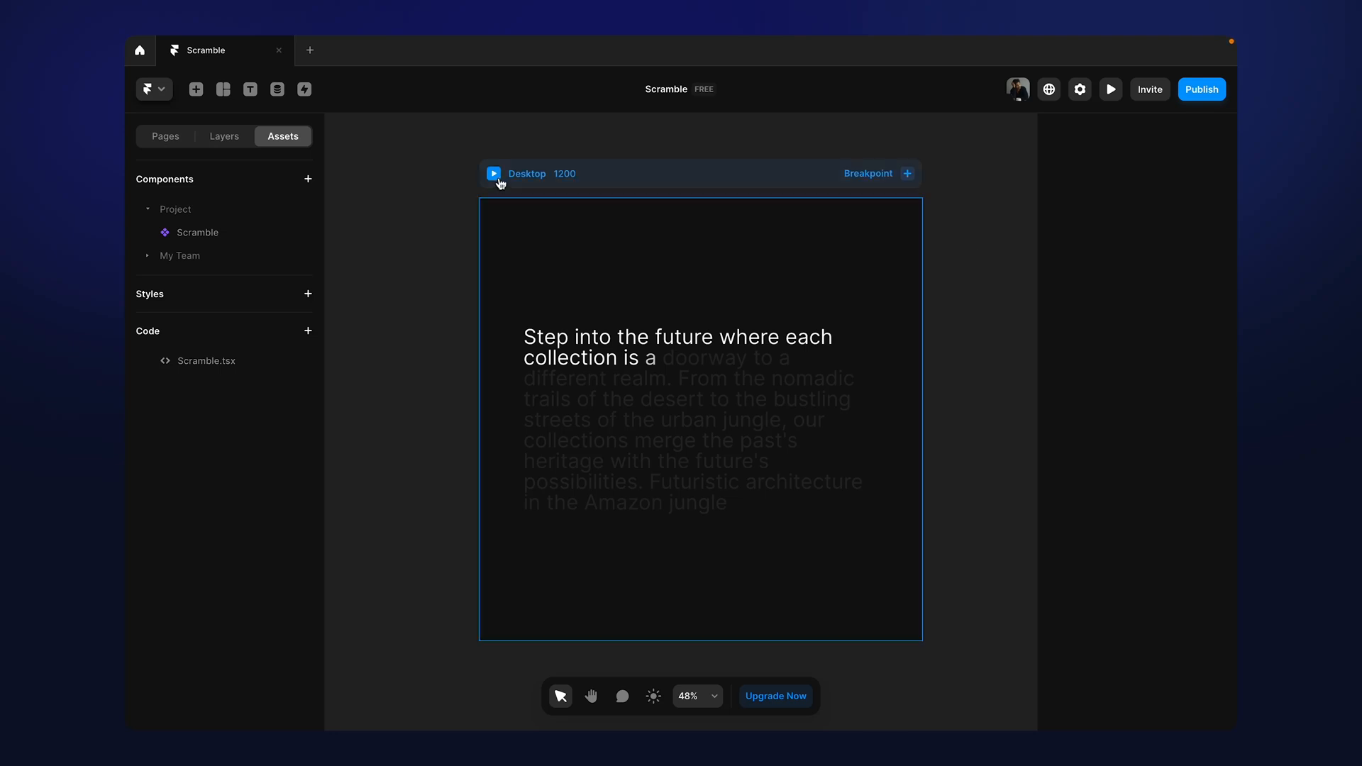
- Switch the Scramble characters to Mathematical and preview the scroll reveal before and after
left_click(1110, 88)
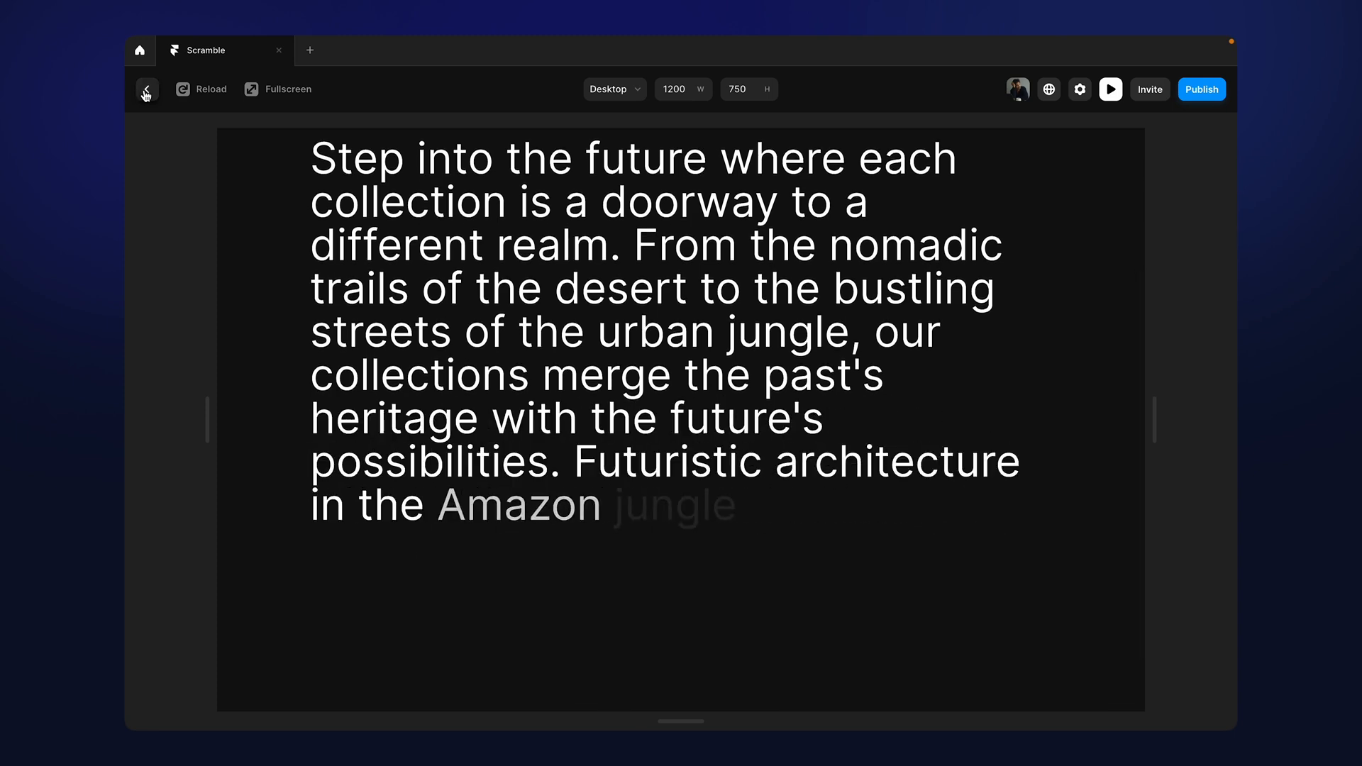
left_click(145, 91)
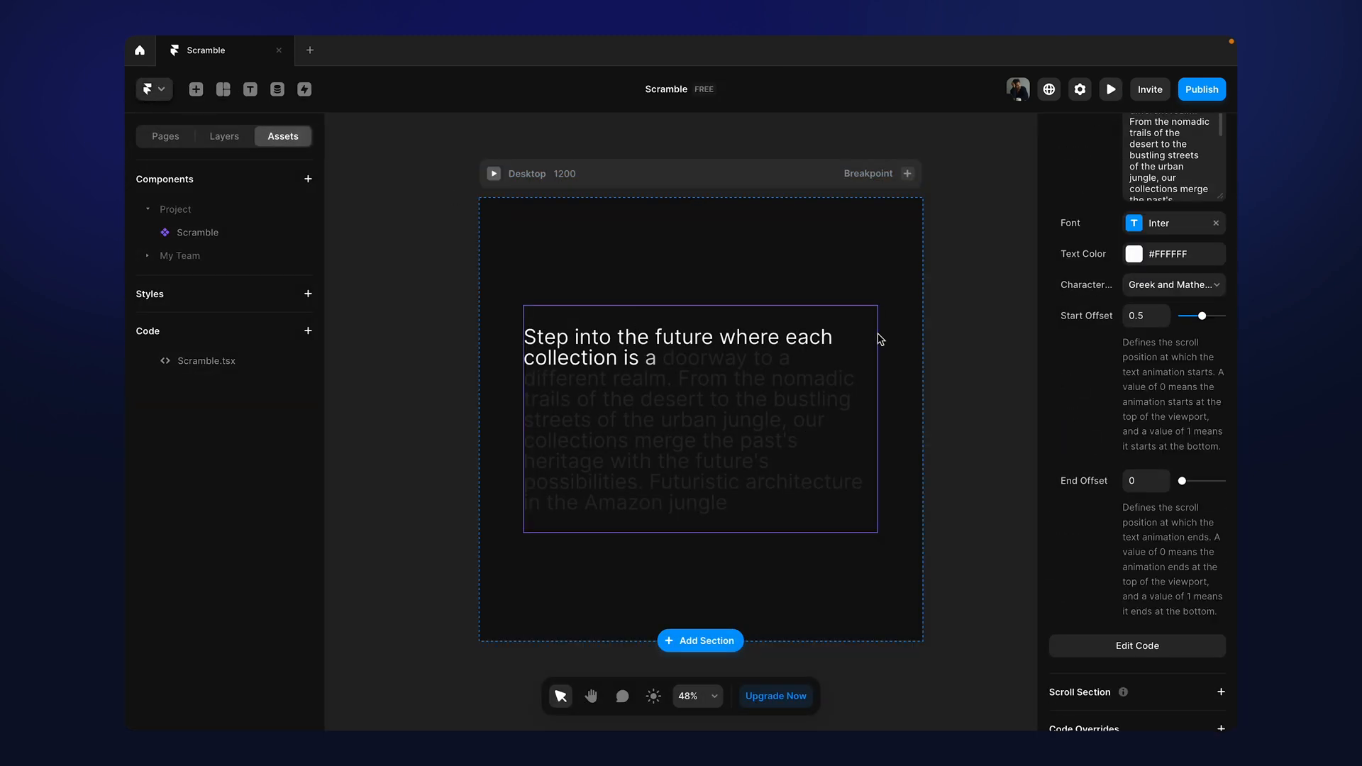
left_click(1173, 284)
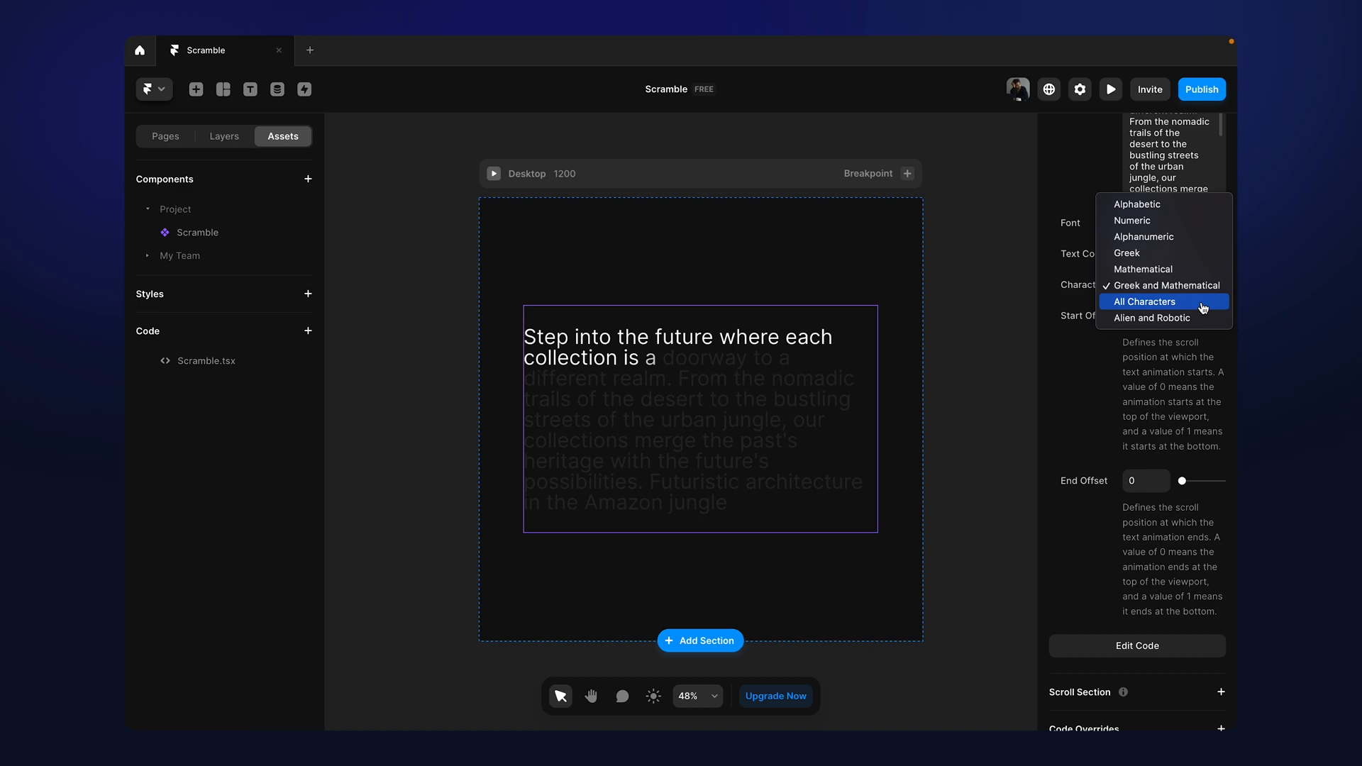
left_click(1143, 270)
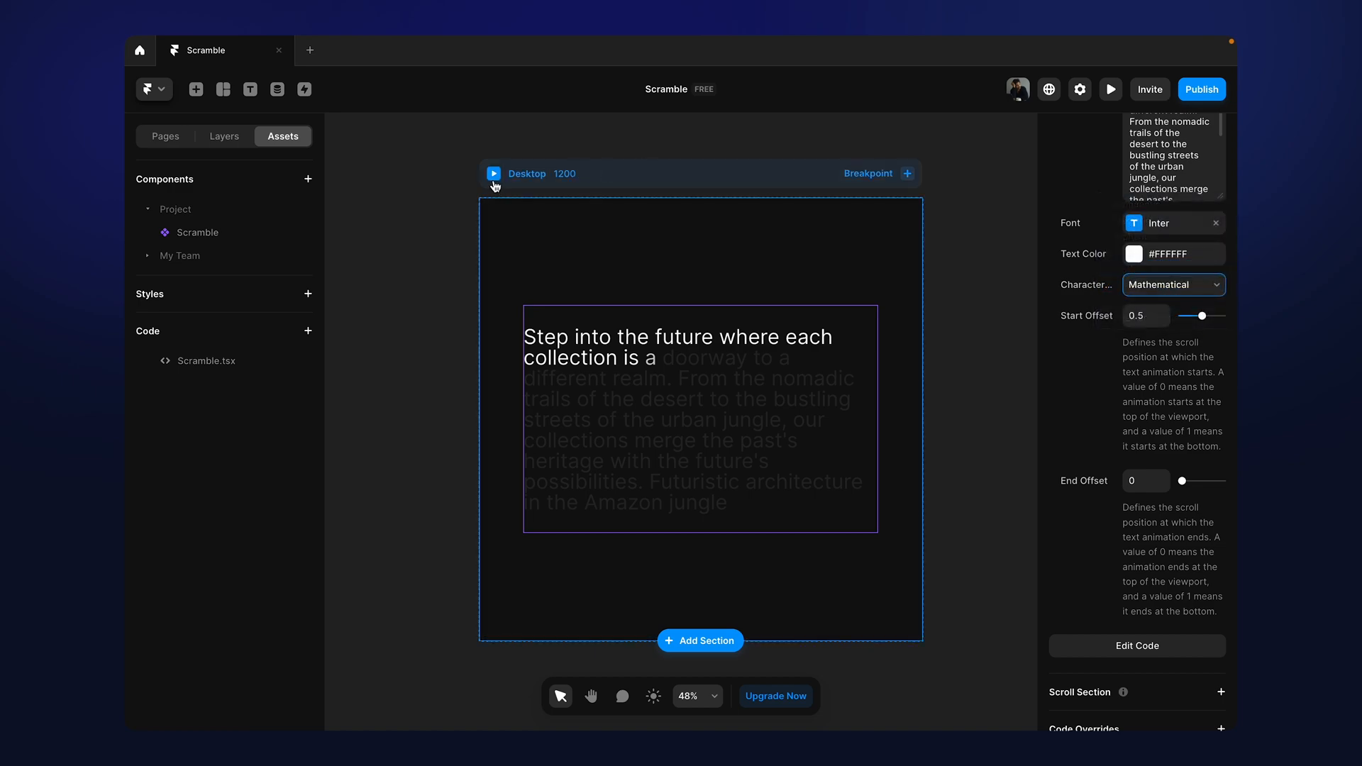
left_click(1110, 88)
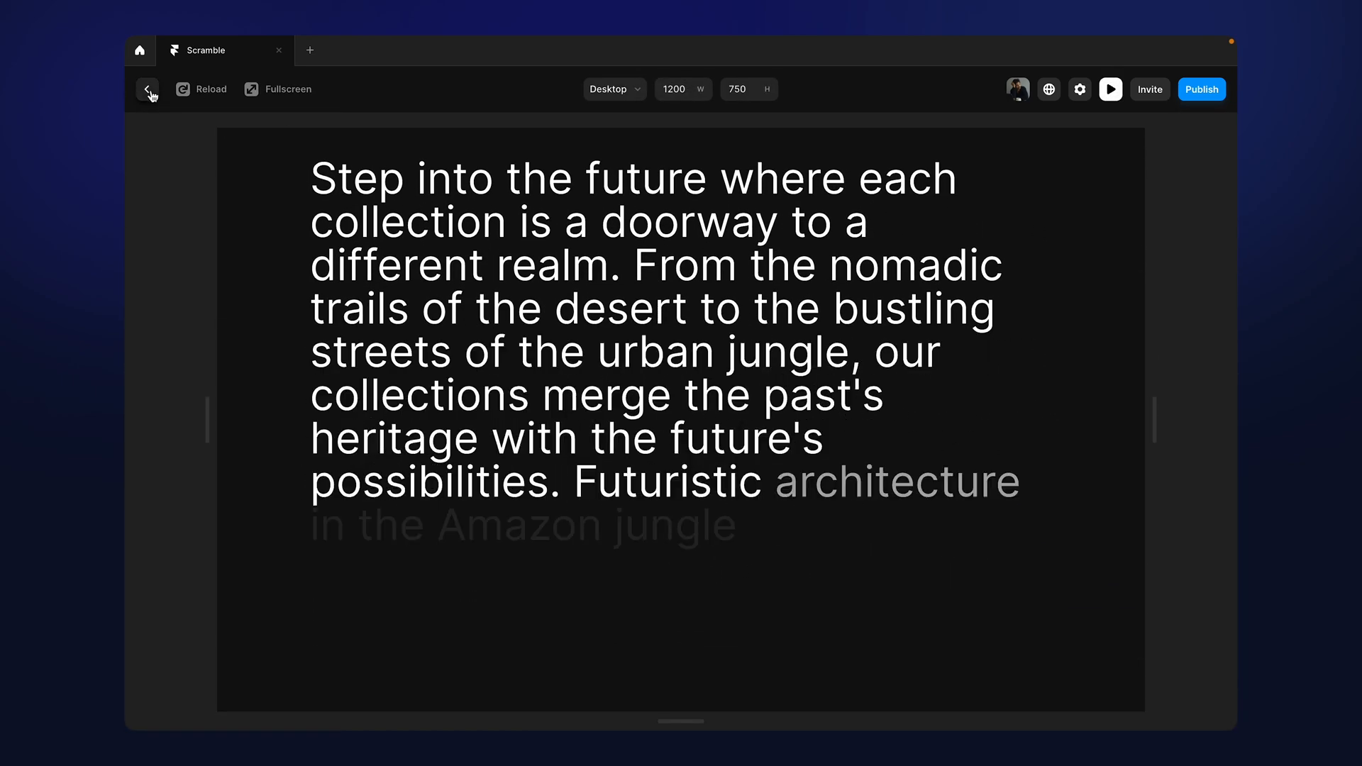
- Return to the editor, inspect the Scramble font settings and select the Desktop frame
left_click(147, 88)
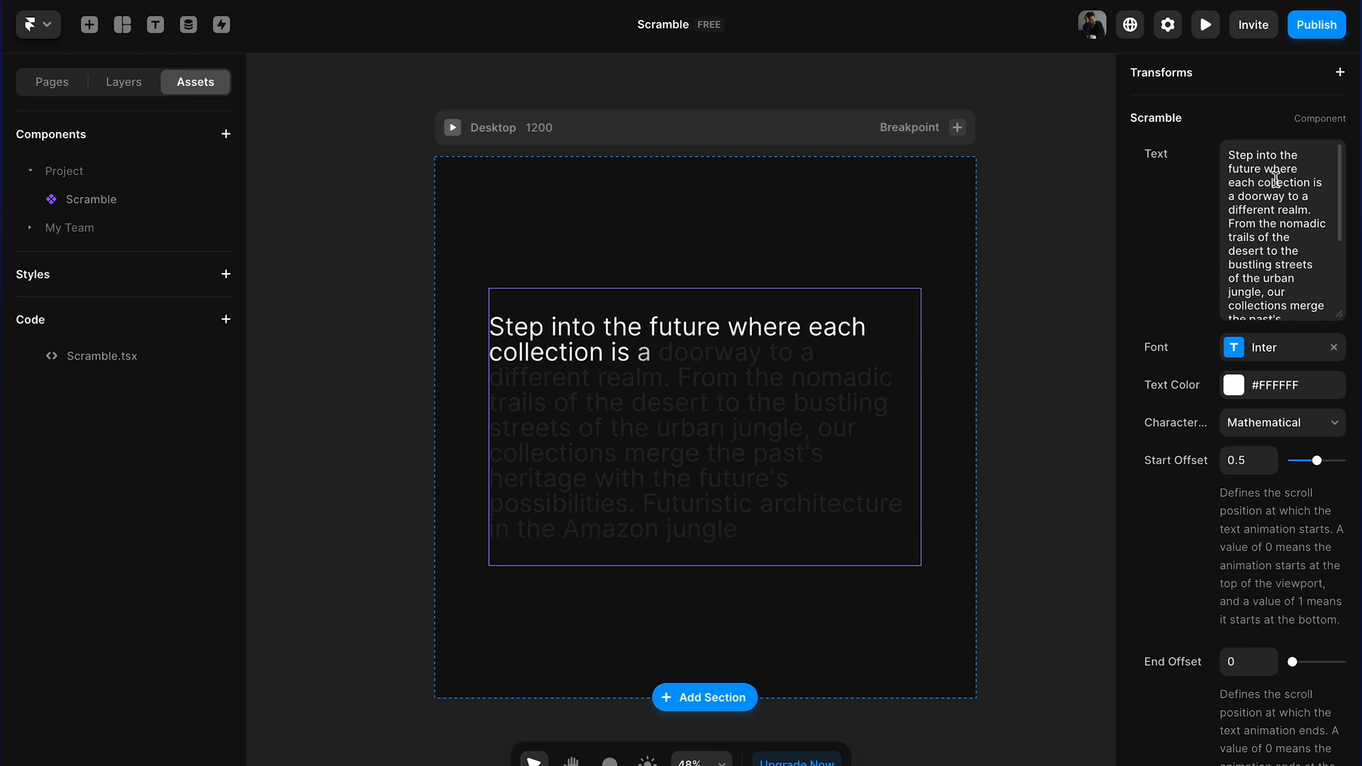
triple_click(1277, 230)
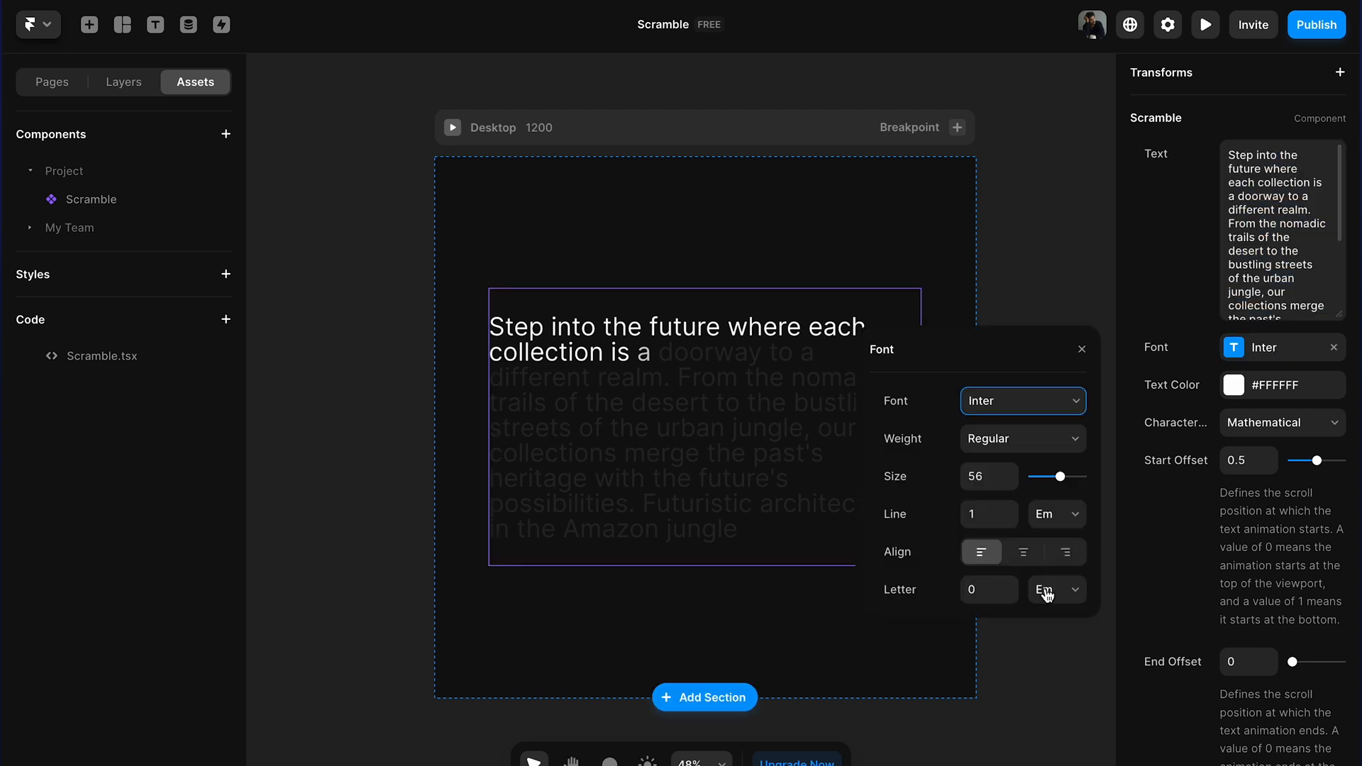
mouse_move(1005, 539)
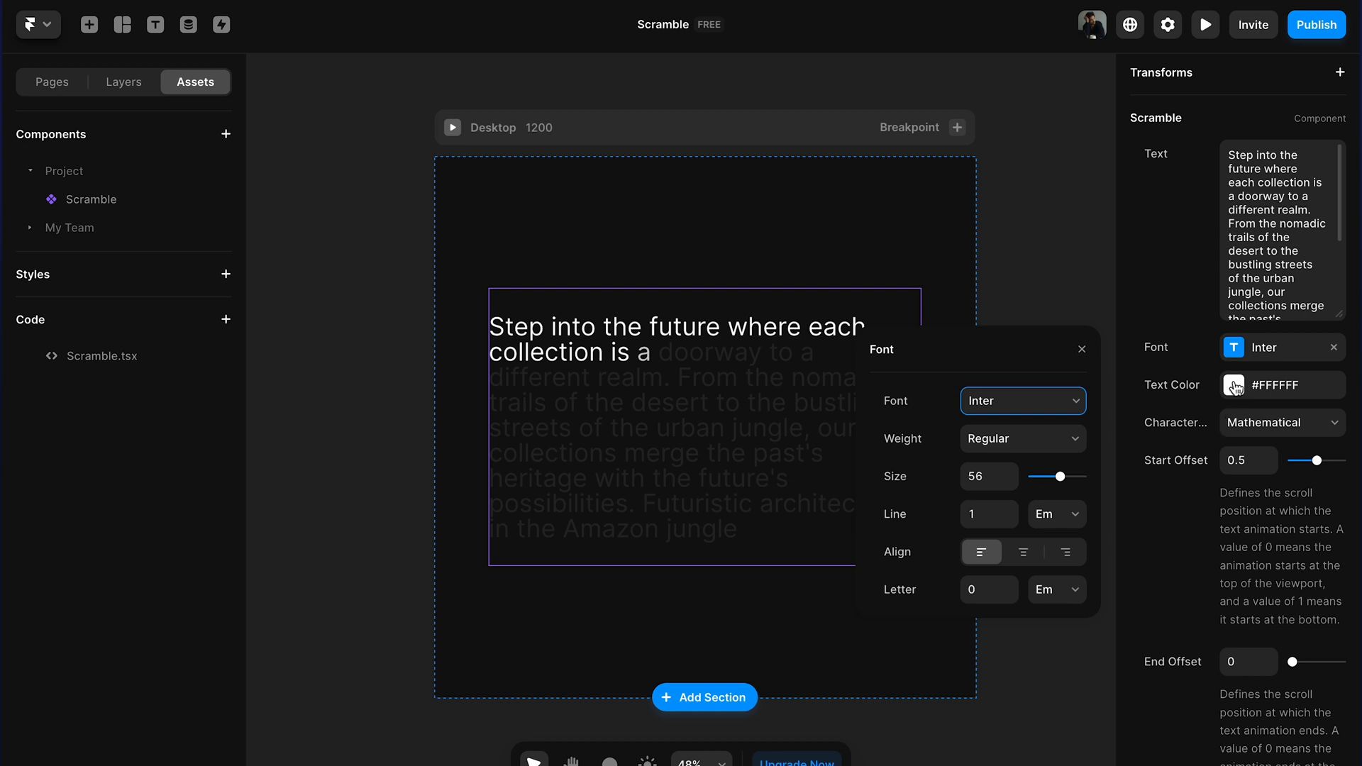
left_click(1233, 385)
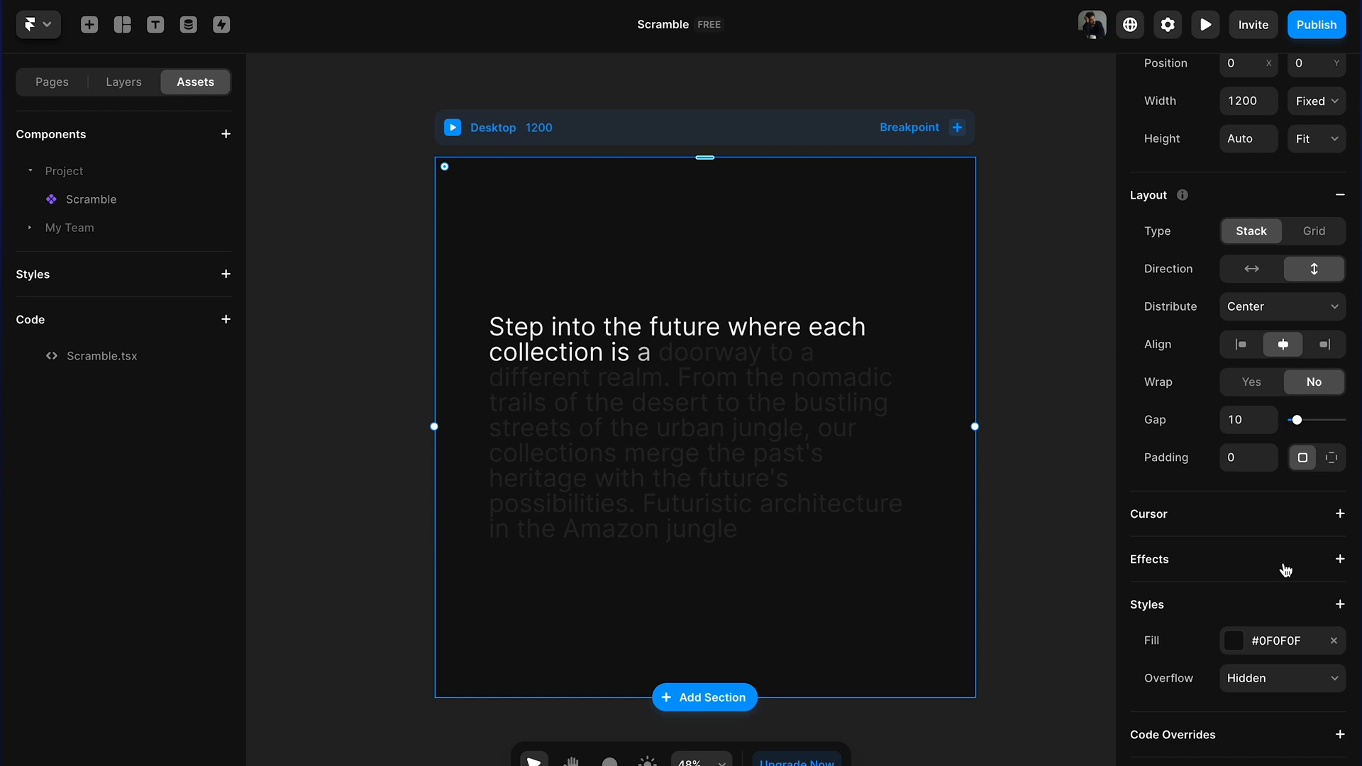
- Start changing the Desktop frame's fill toward a light gray background
left_click(1233, 640)
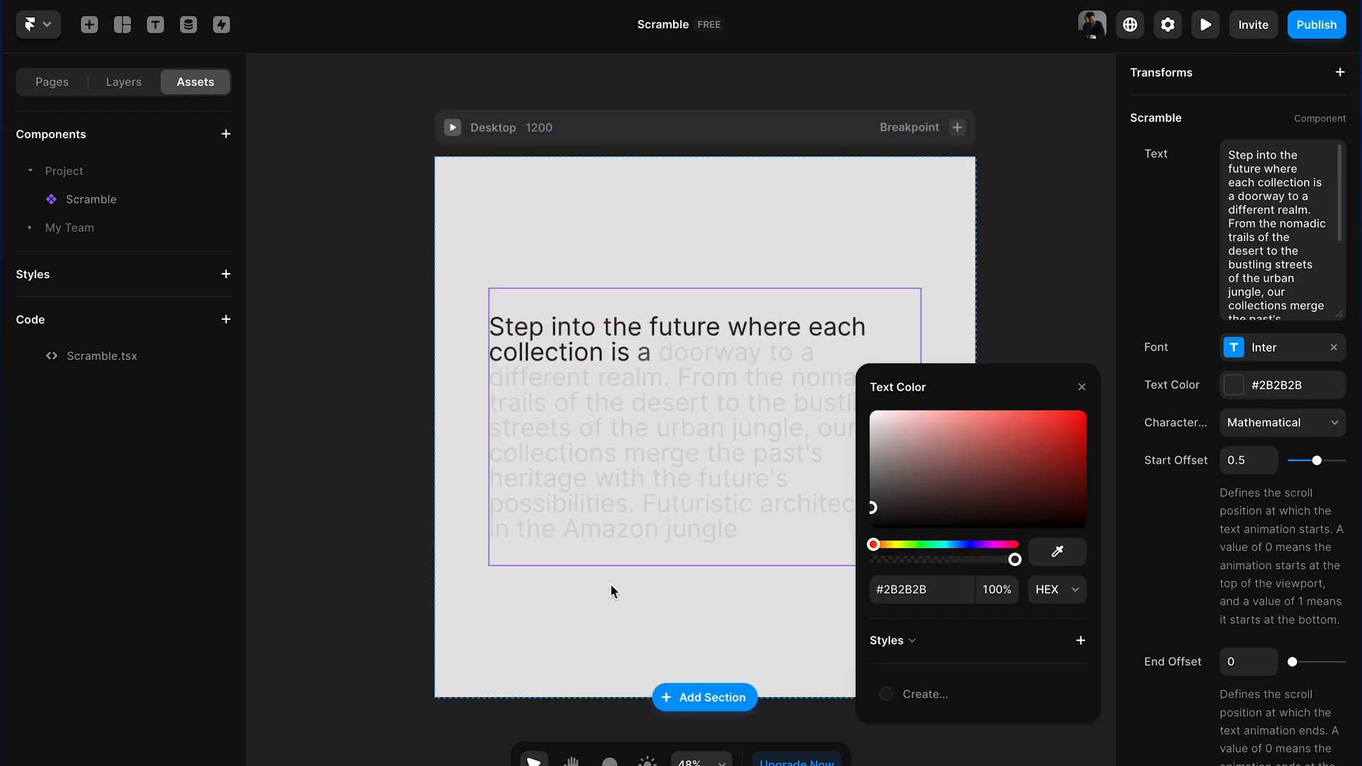
mouse_move(625, 407)
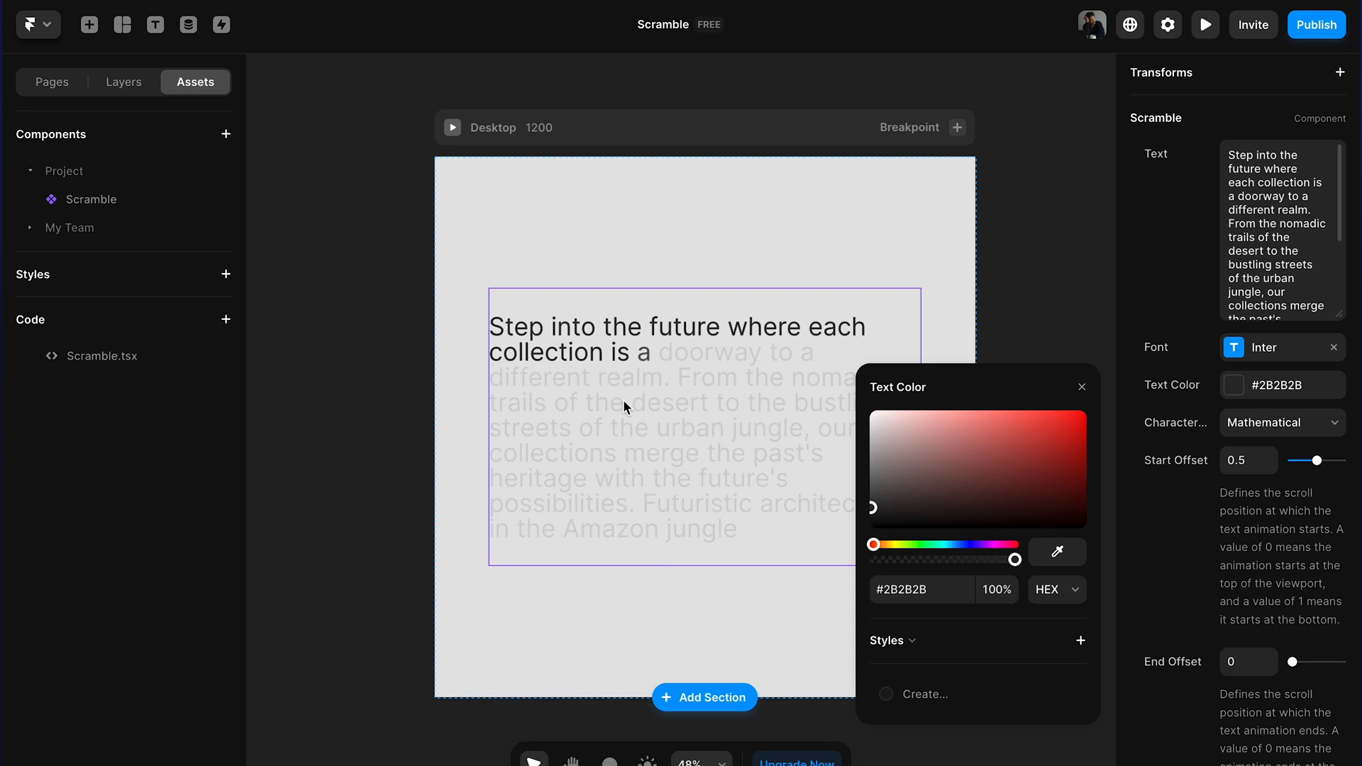
mouse_move(700, 337)
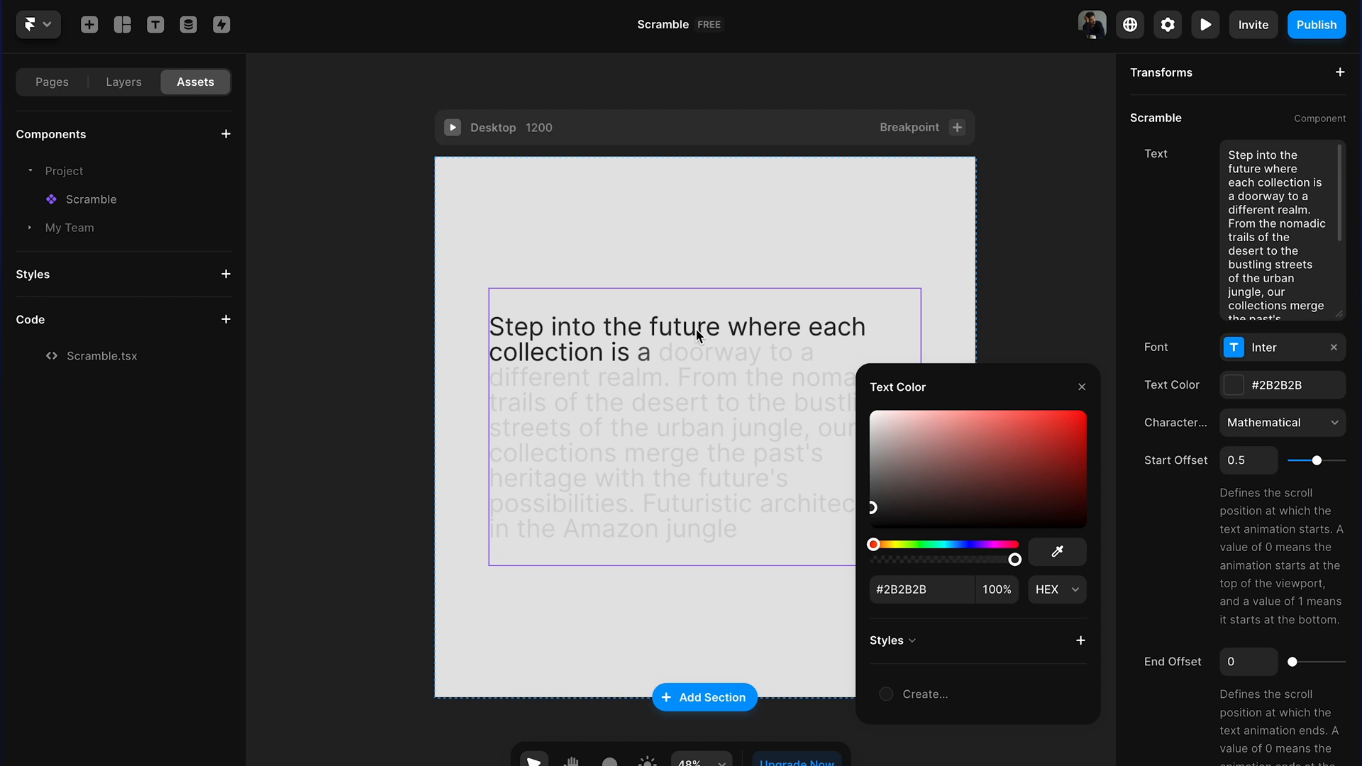
mouse_move(1321, 384)
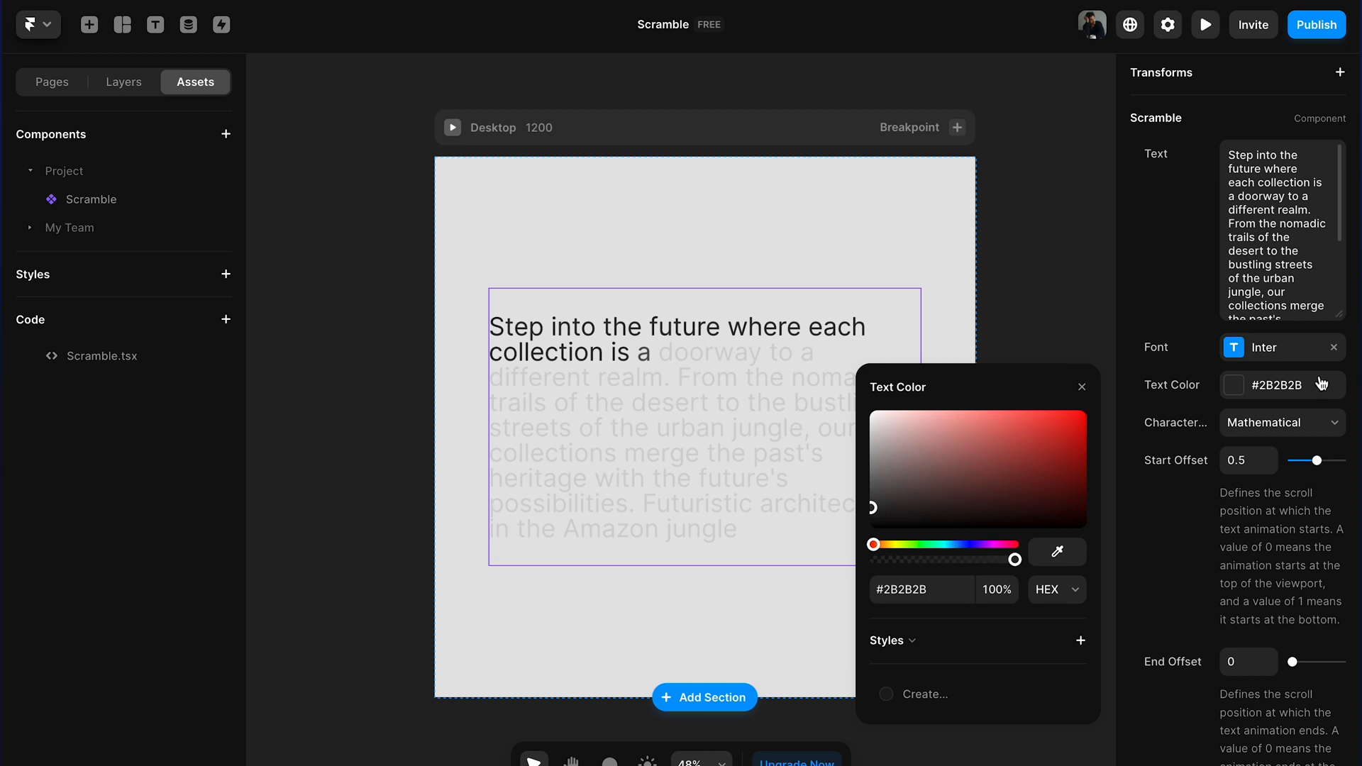
- Close the text colour settings and bring up the Scramble Characters set list
left_click(1281, 423)
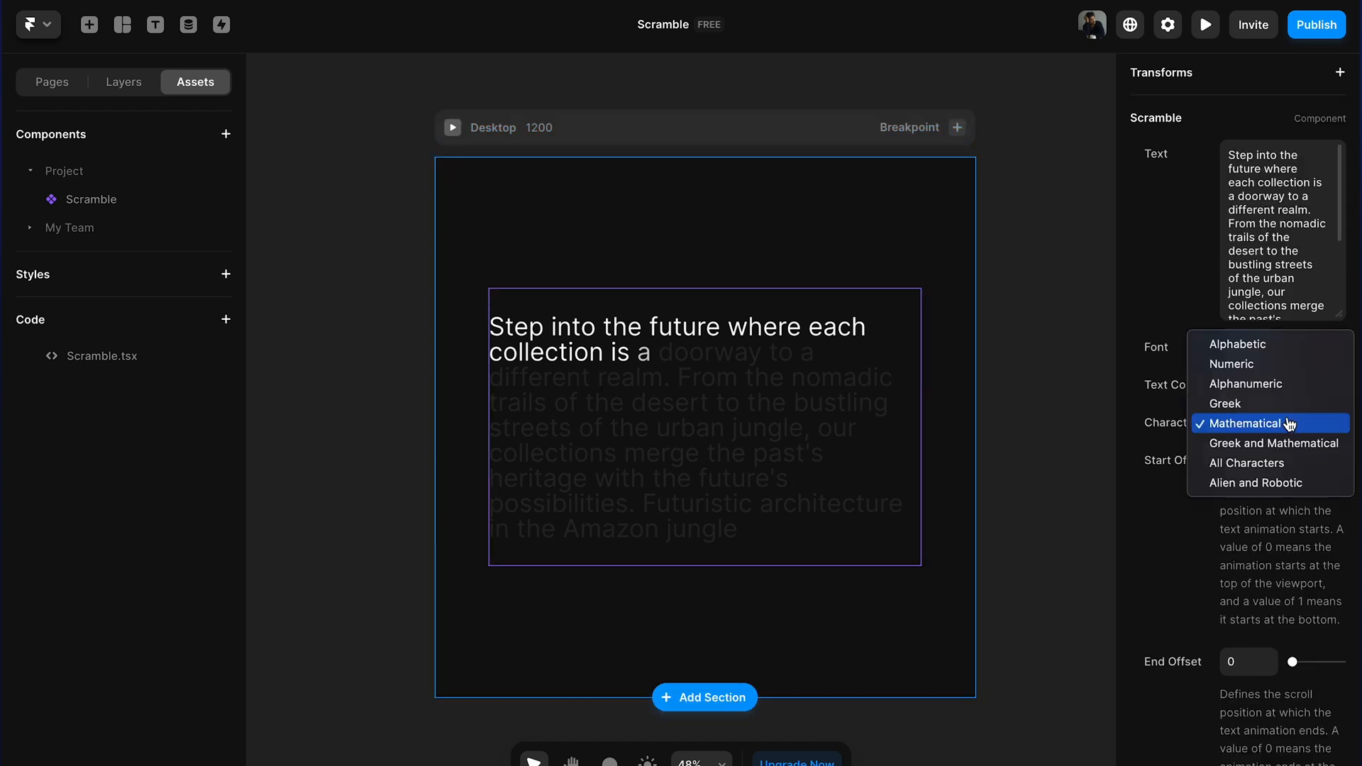
mouse_move(1243, 365)
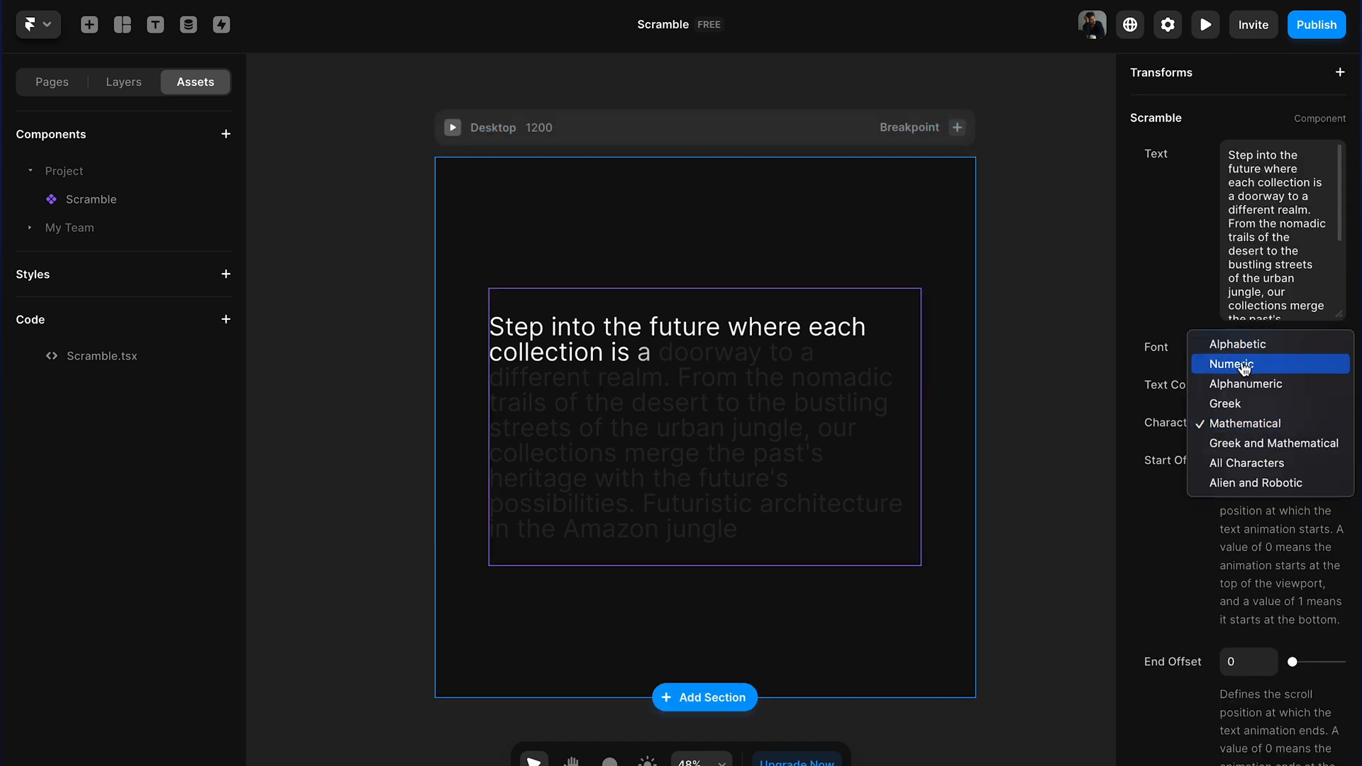
mouse_move(1237, 343)
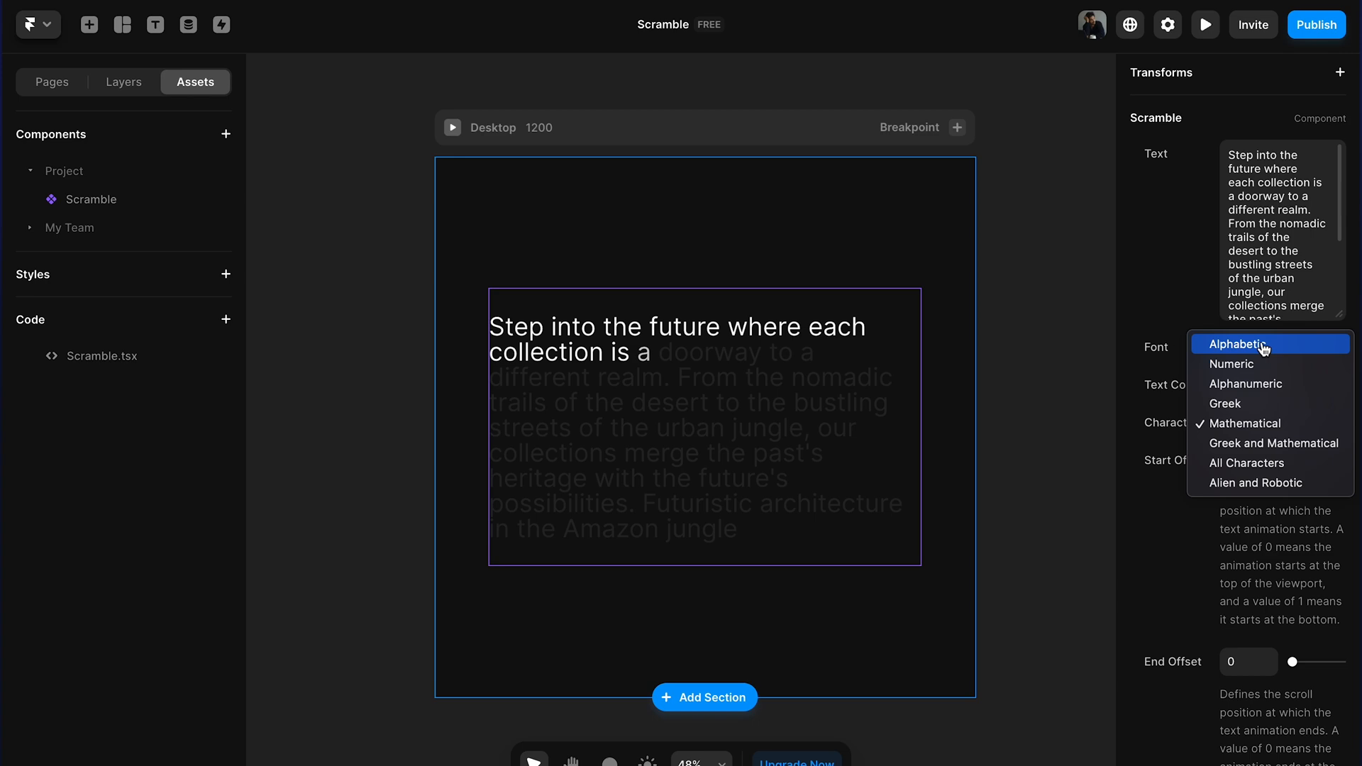
mouse_move(1252, 383)
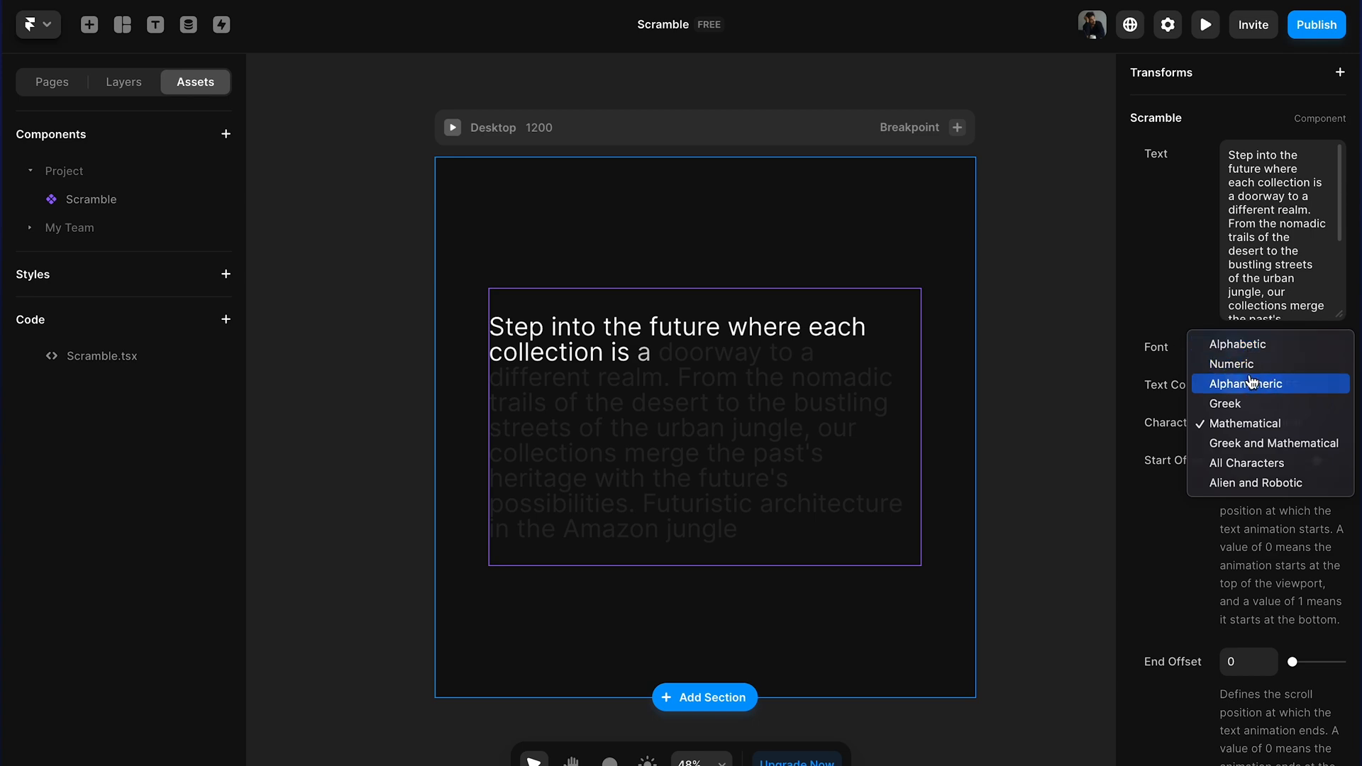
left_click(1204, 24)
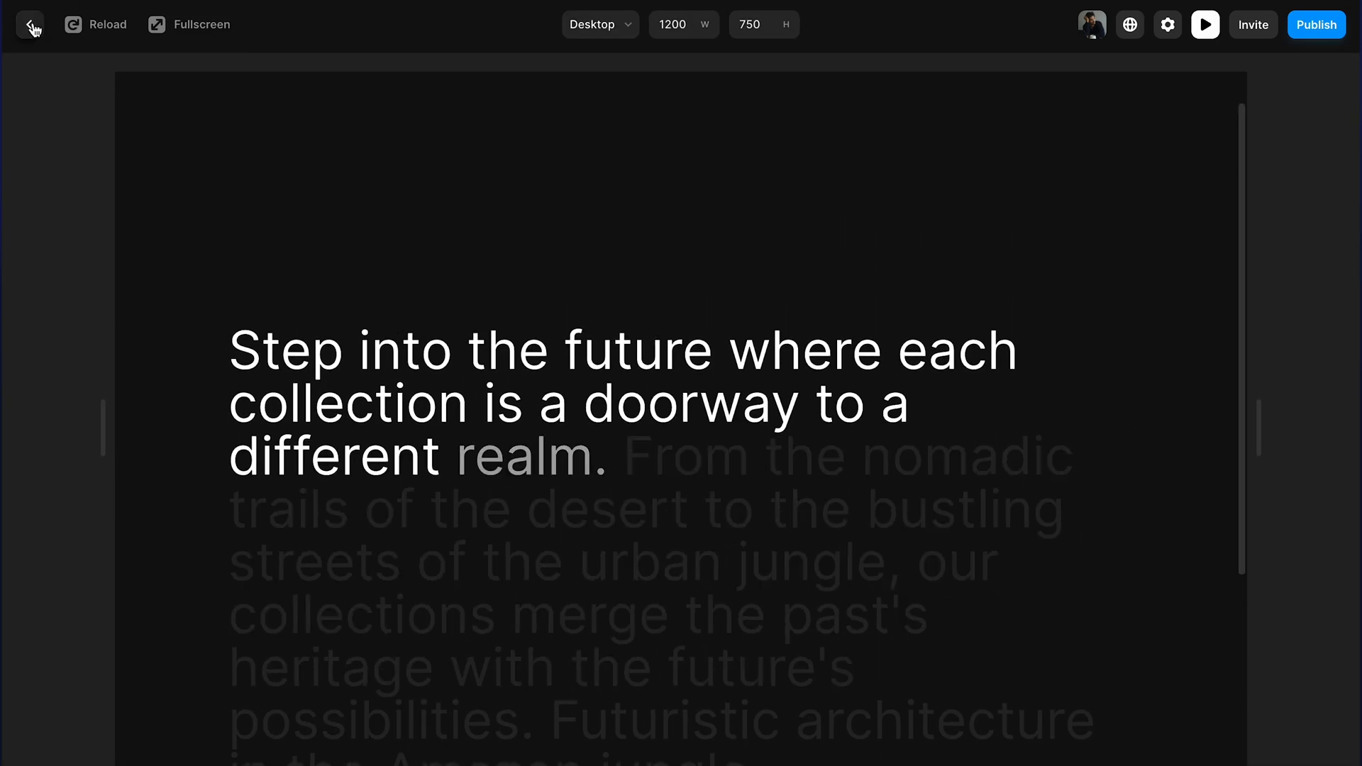
left_click(30, 24)
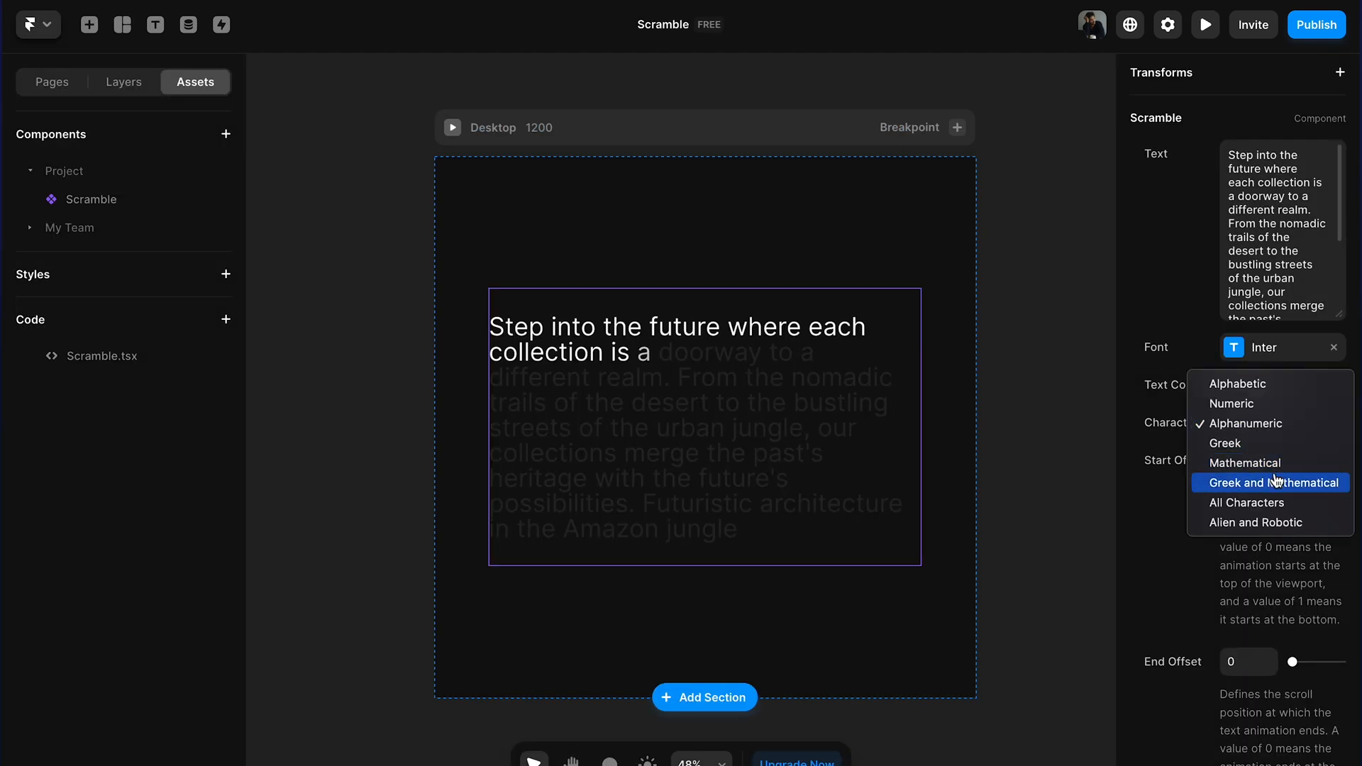
mouse_move(1268, 488)
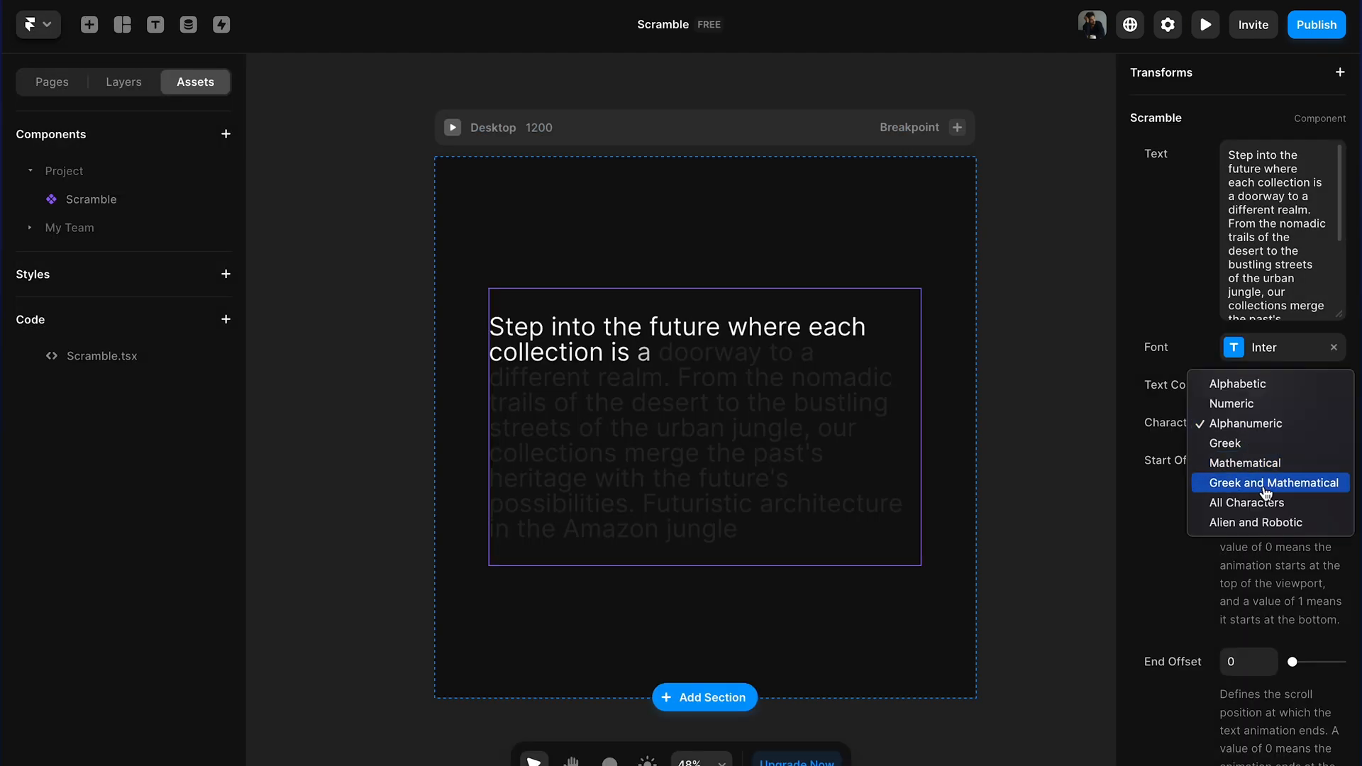
mouse_move(1247, 503)
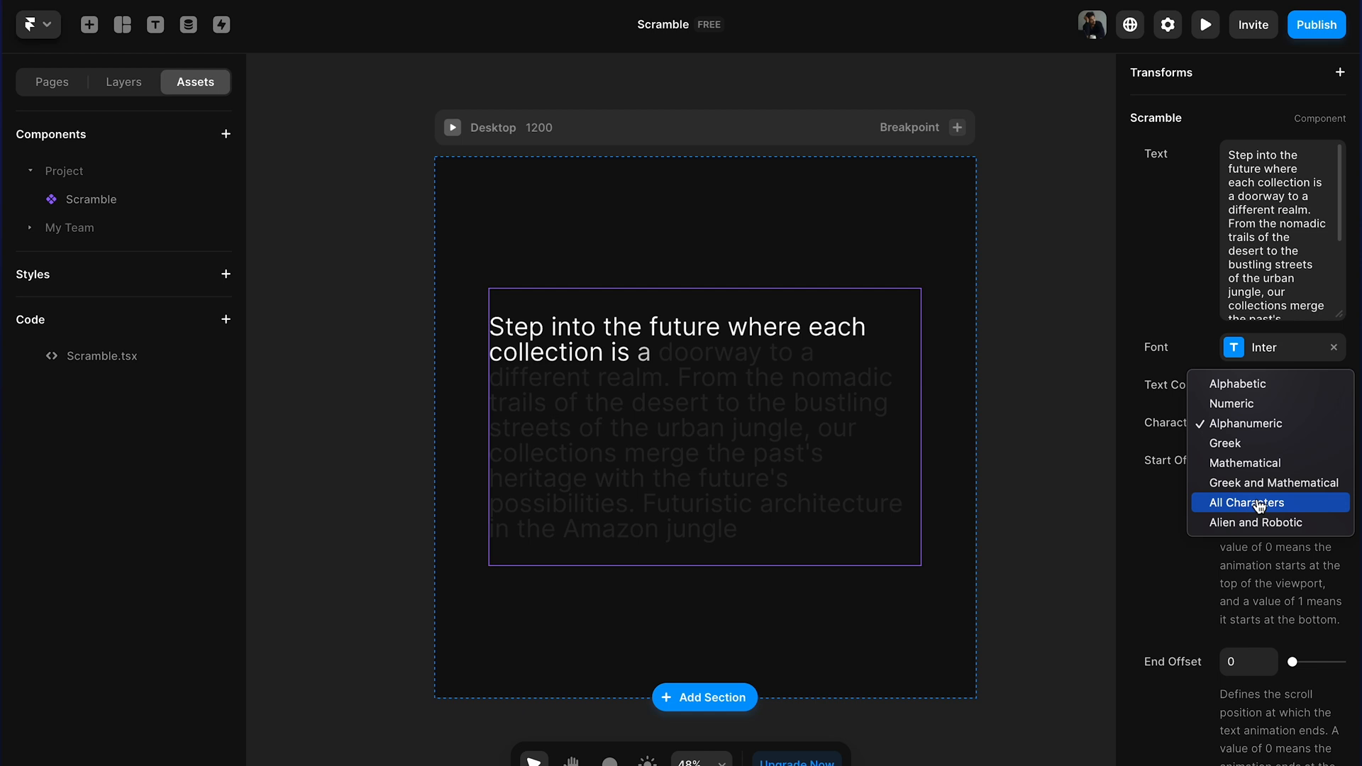
mouse_move(1258, 483)
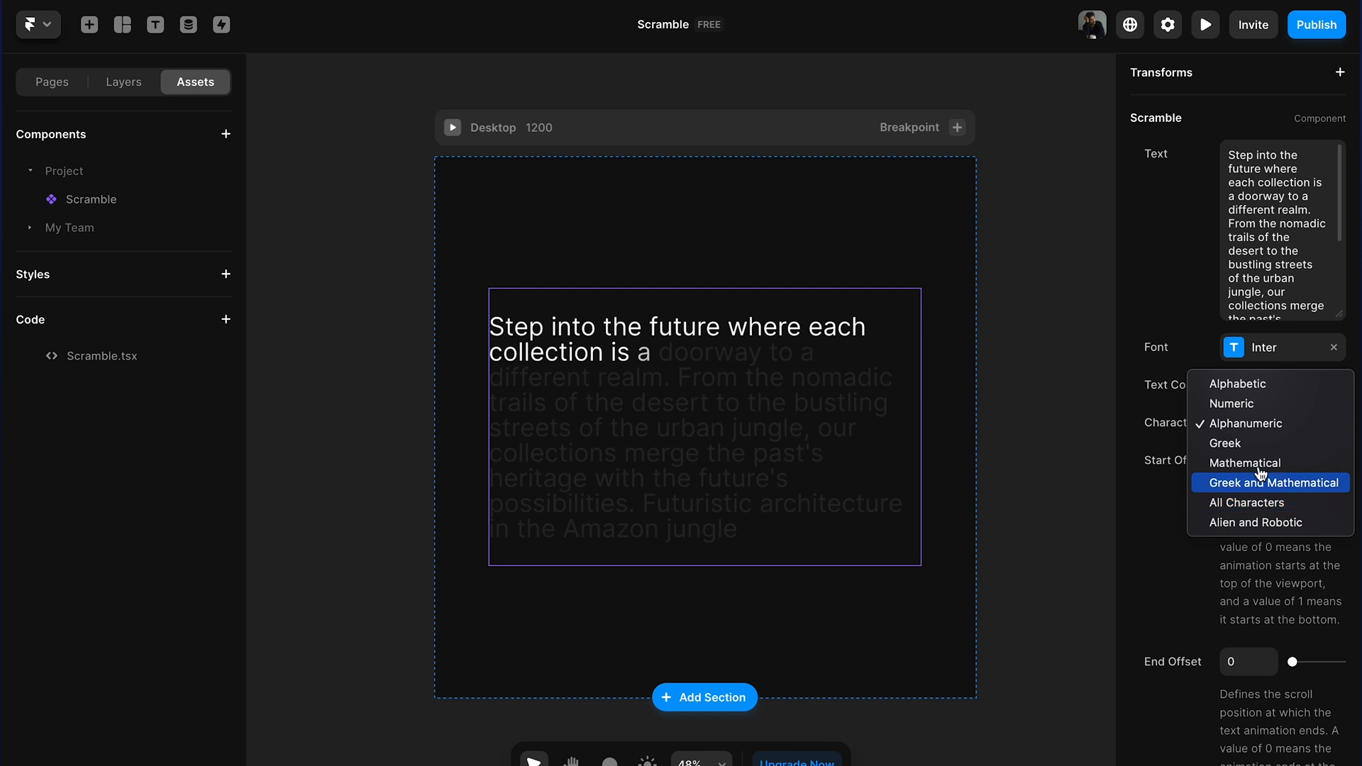
mouse_move(1258, 489)
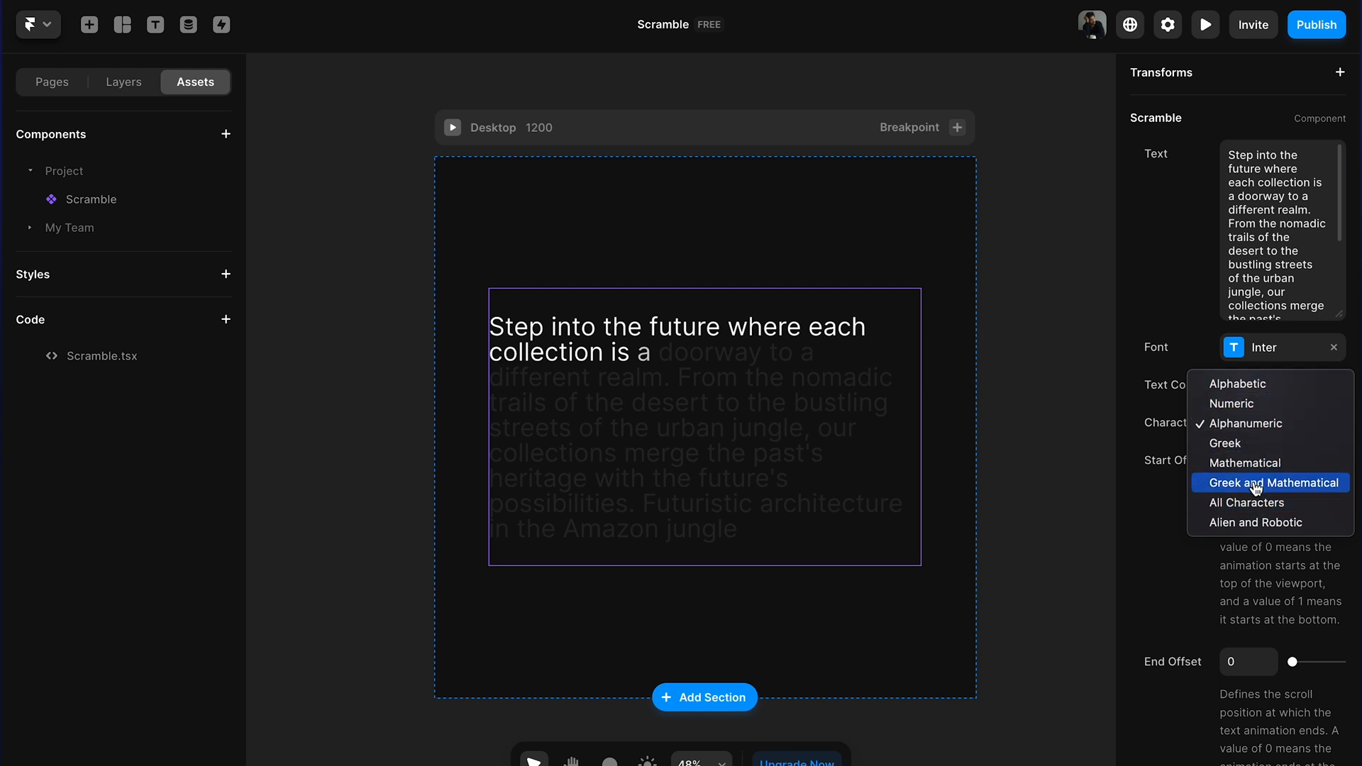
- Set the Scramble characters to Alien and Robotic and preview the reveal on scroll
left_click(1255, 522)
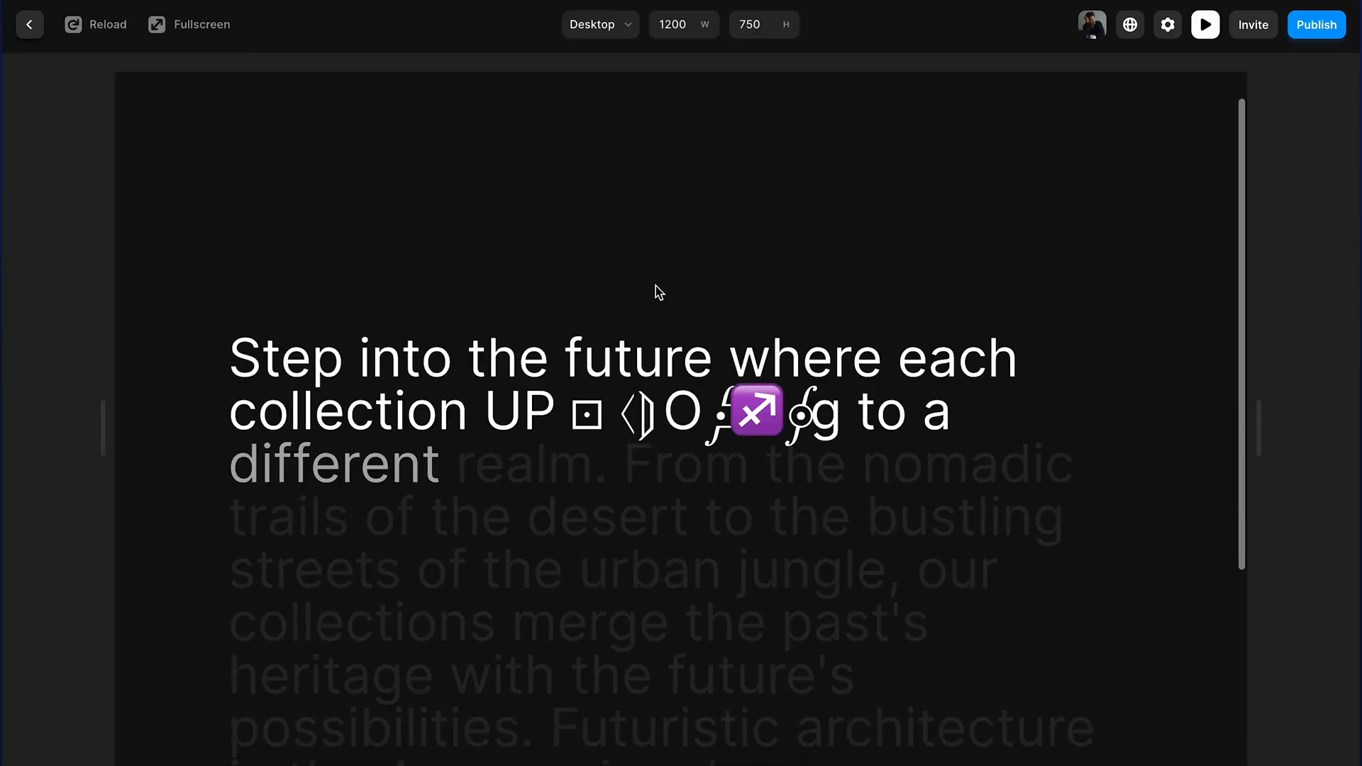
scroll("down", 3)
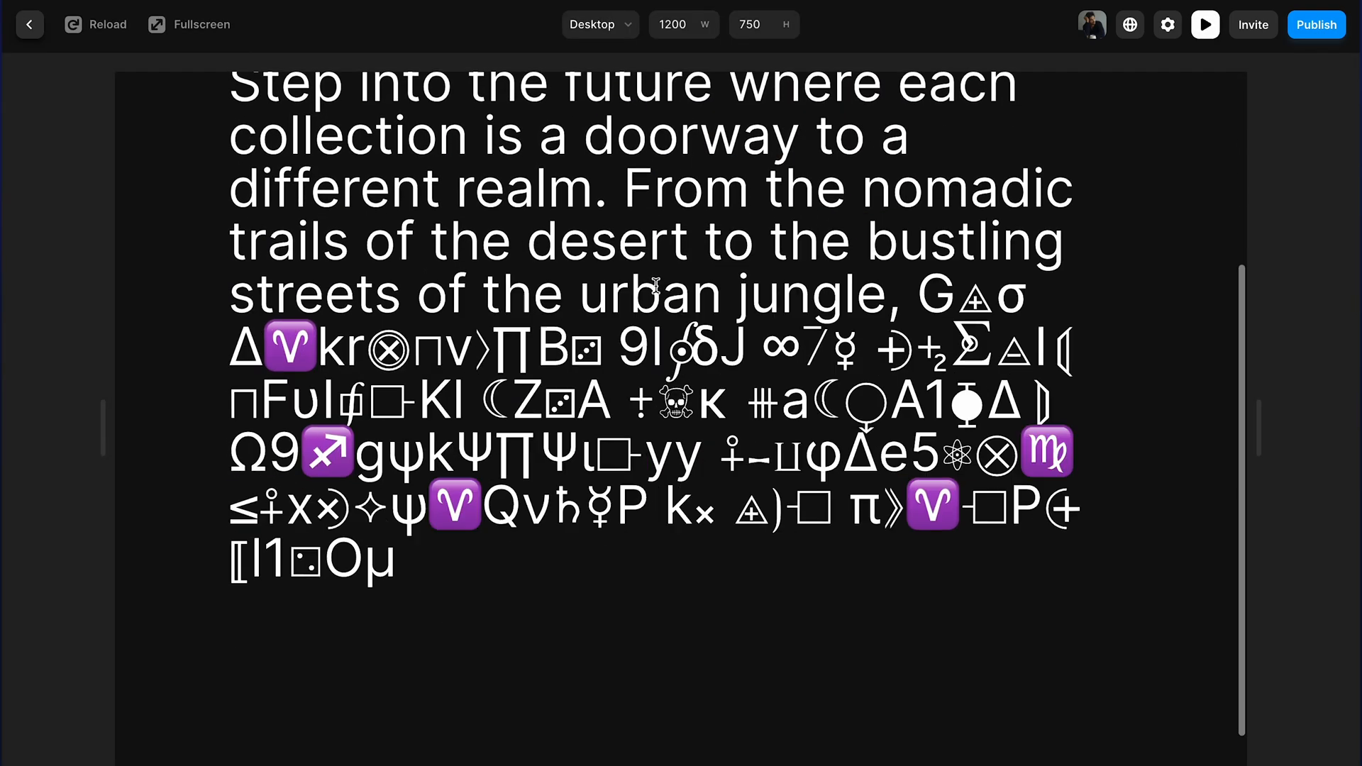
left_click(95, 24)
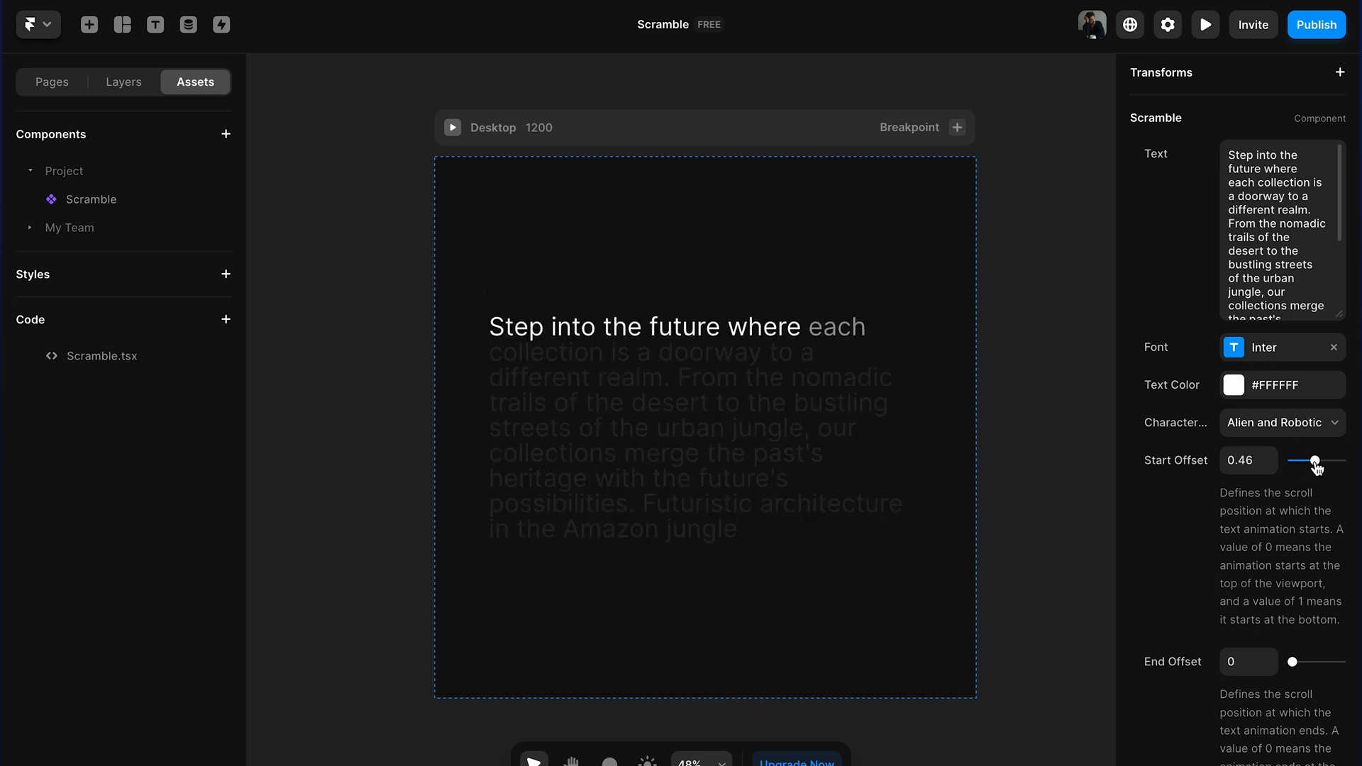
- Select the Scramble component and view its Scramble.tsx source with the symbol lists
left_click(704, 359)
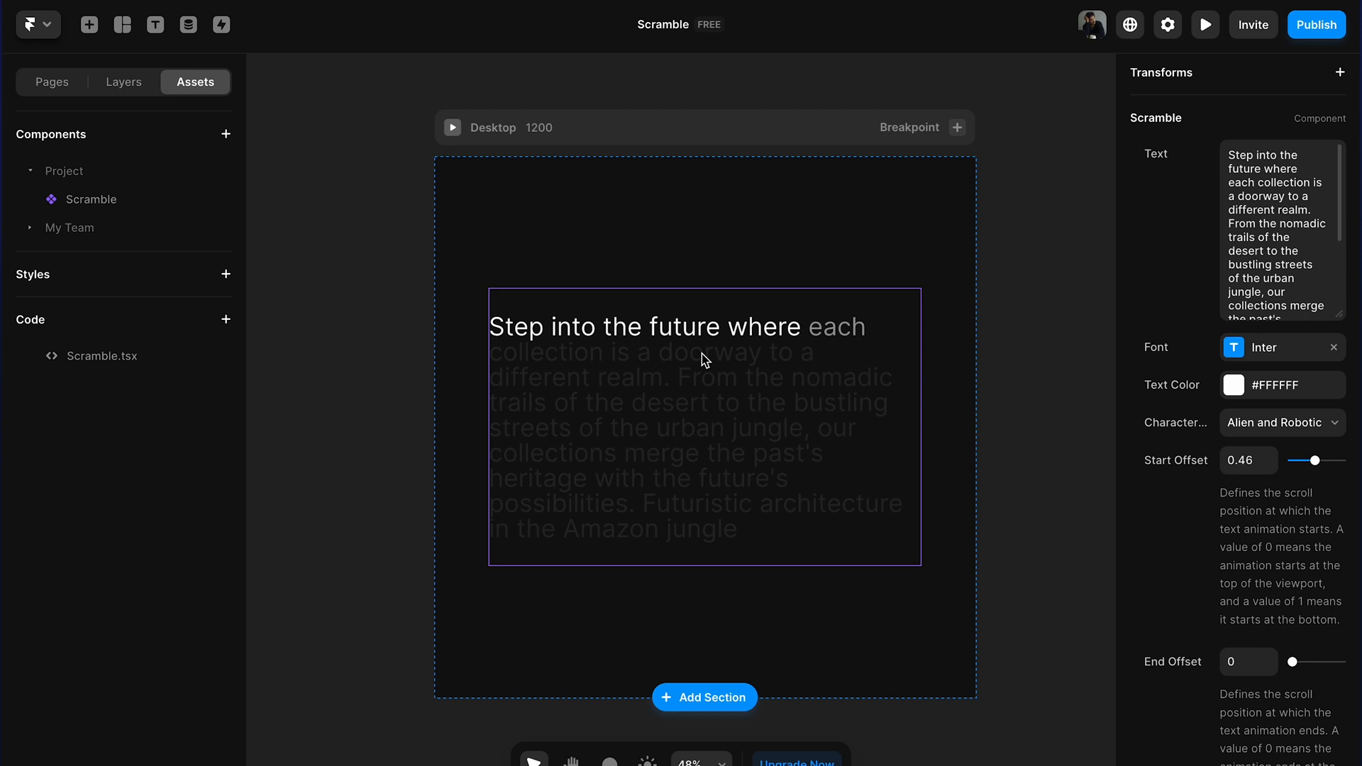
mouse_move(902, 349)
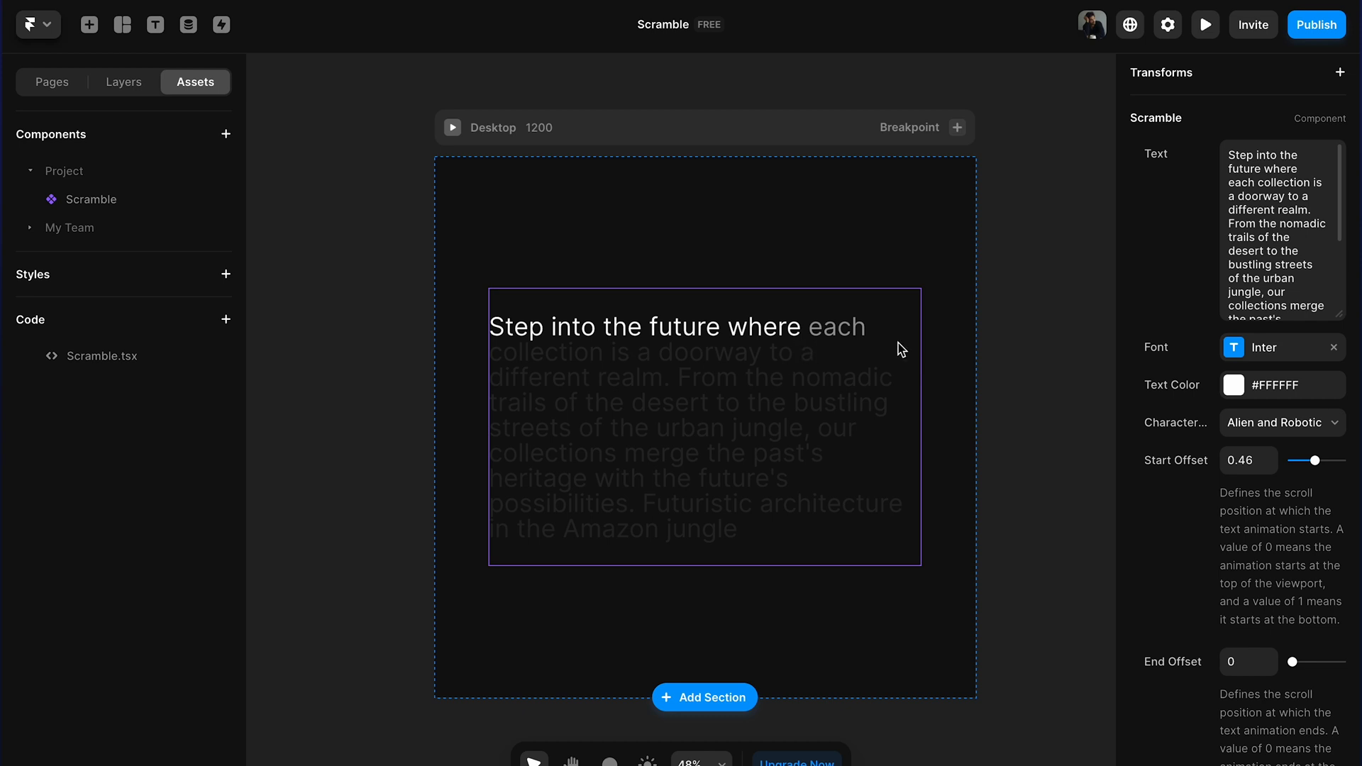
scroll("down", 3)
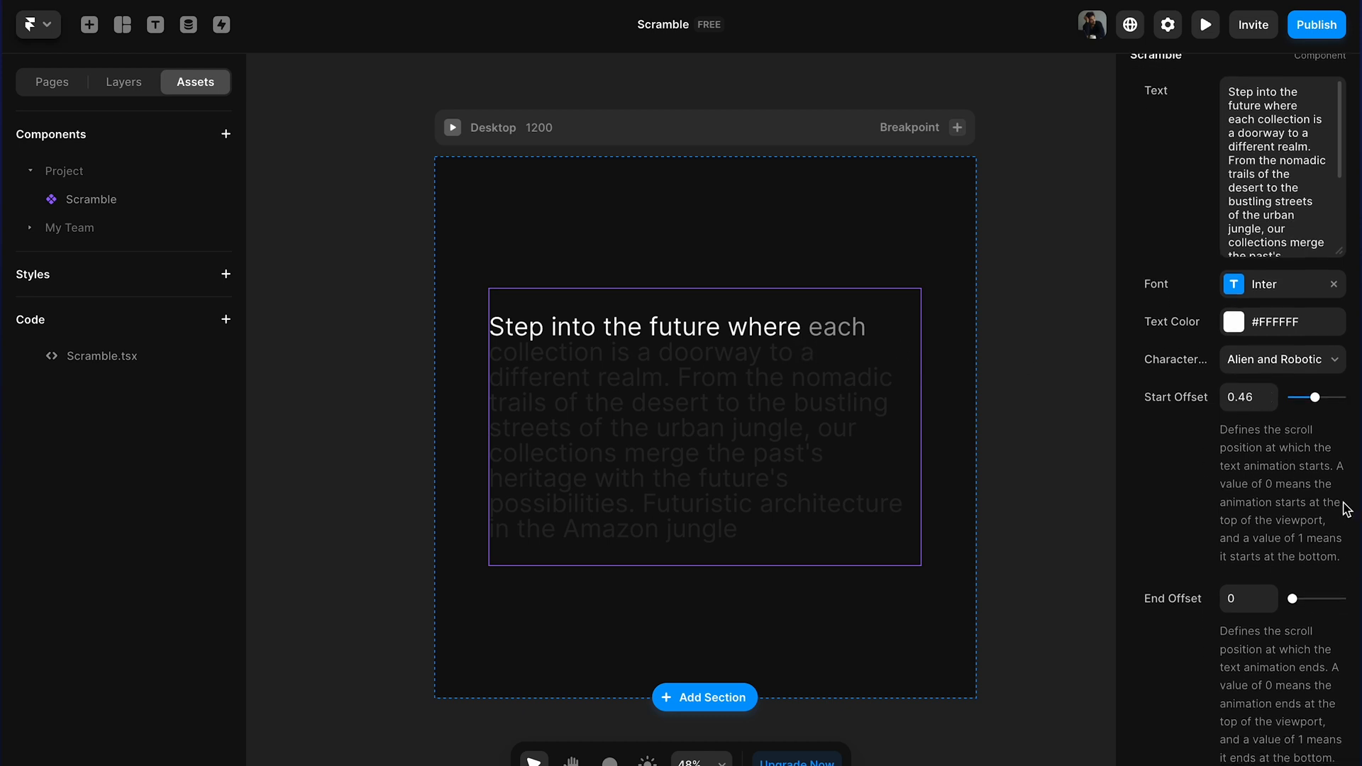
mouse_move(1253, 487)
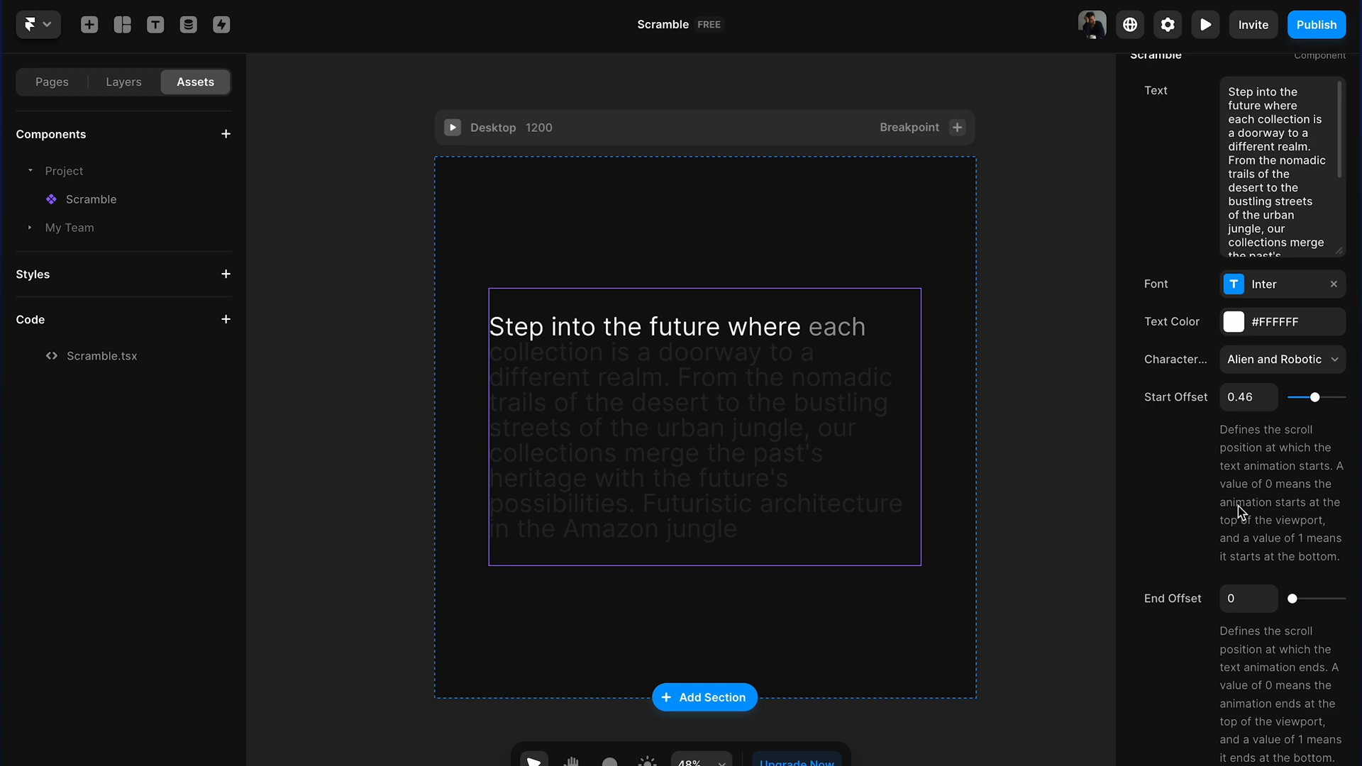
scroll("down", 3)
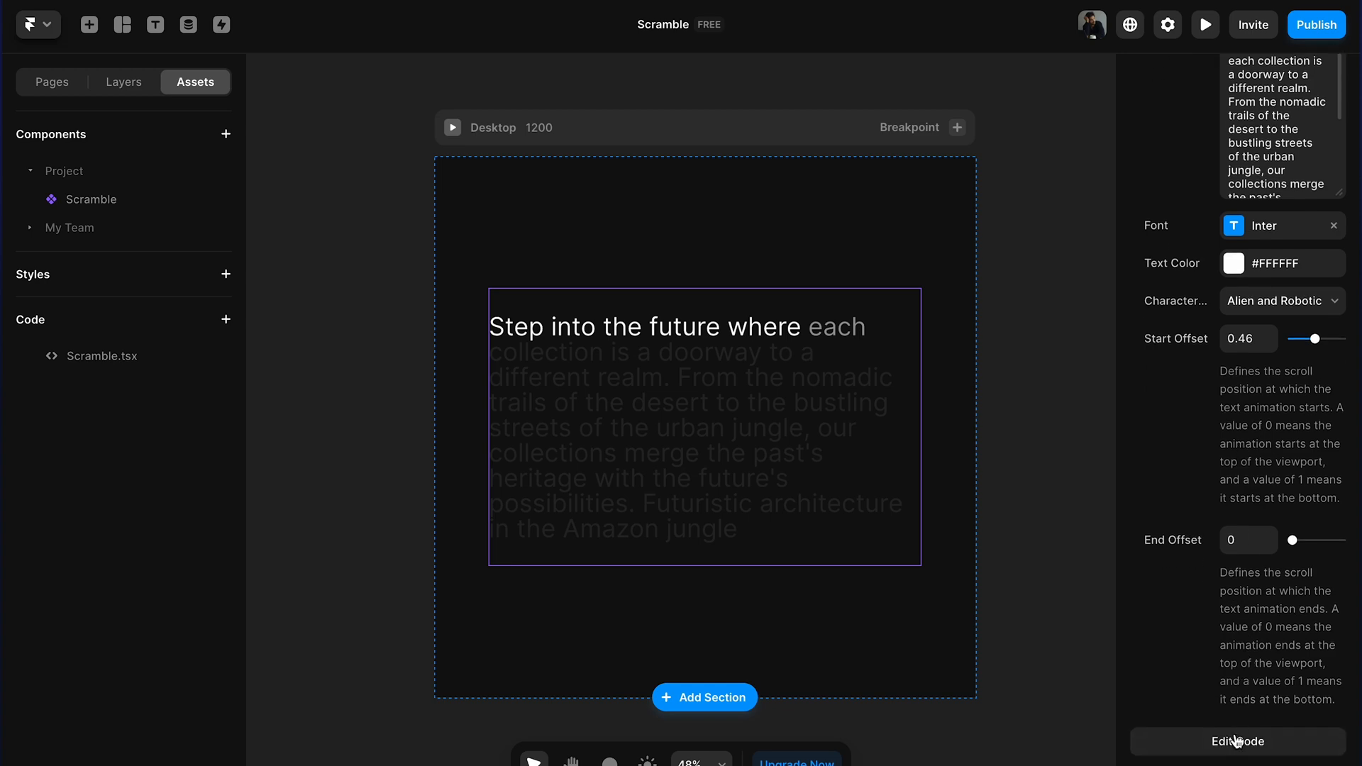
left_click(1234, 741)
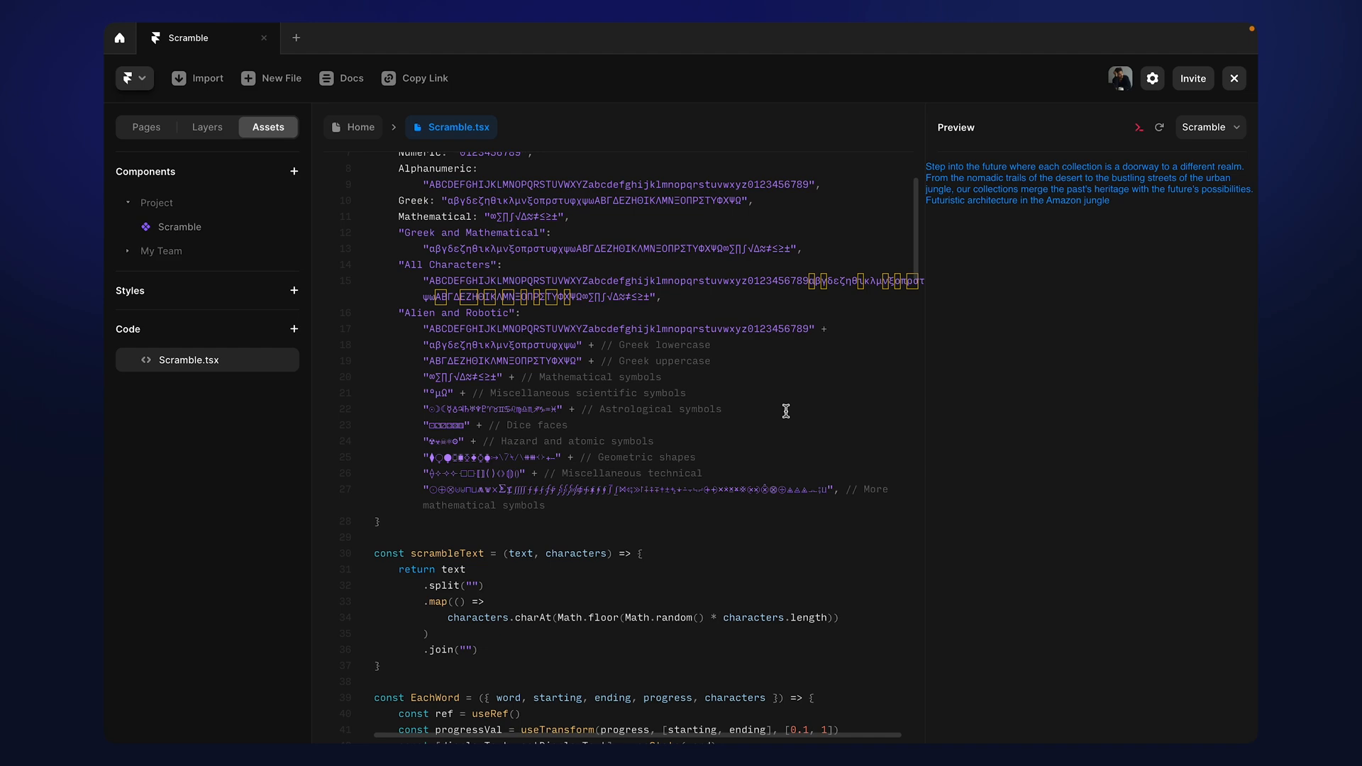
scroll("down", 3)
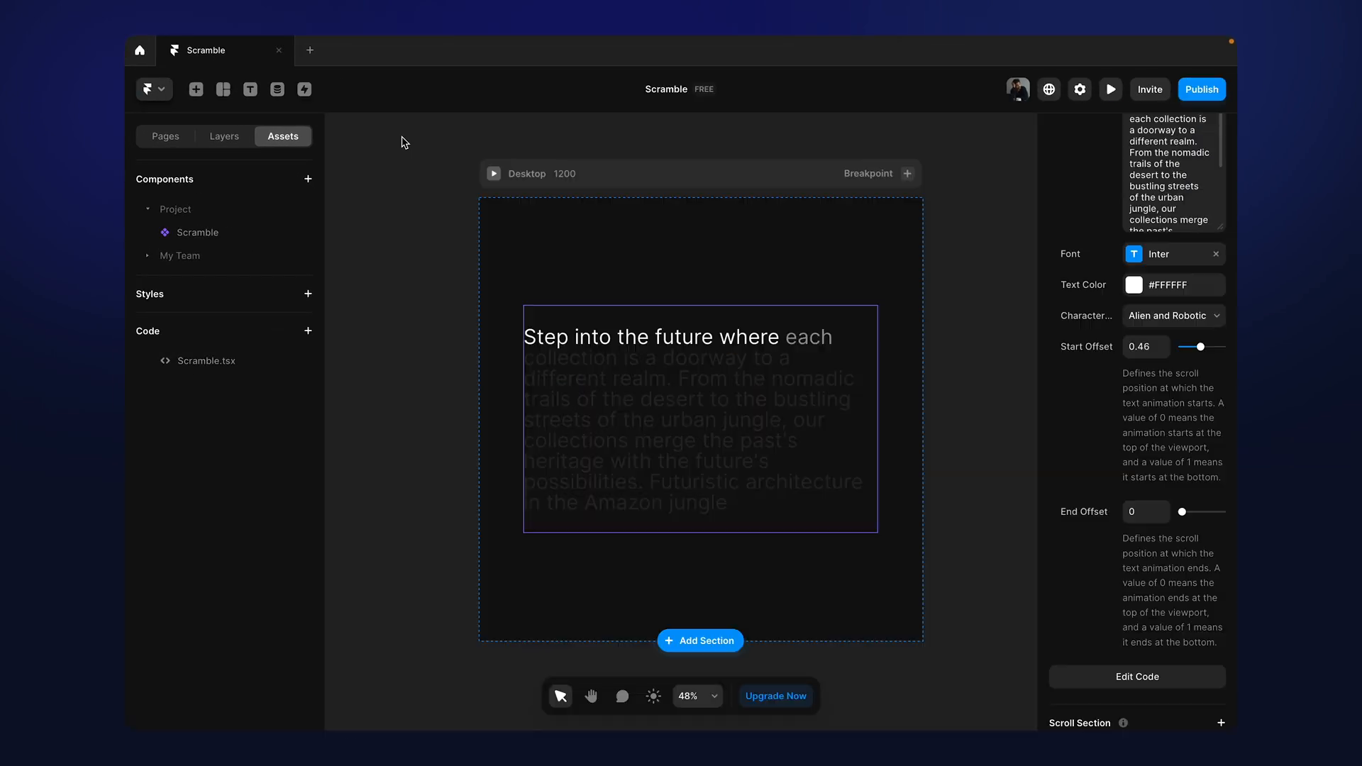
left_click(1110, 88)
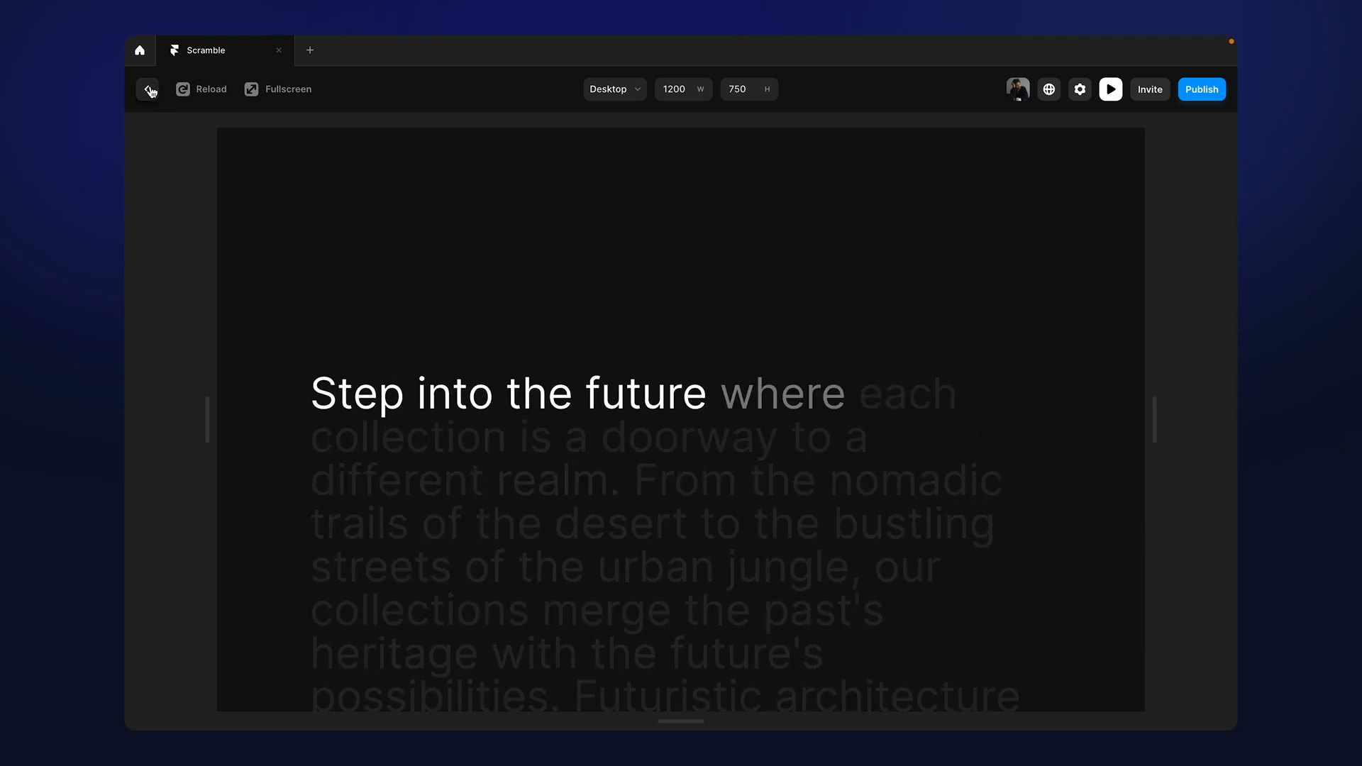
left_click(148, 89)
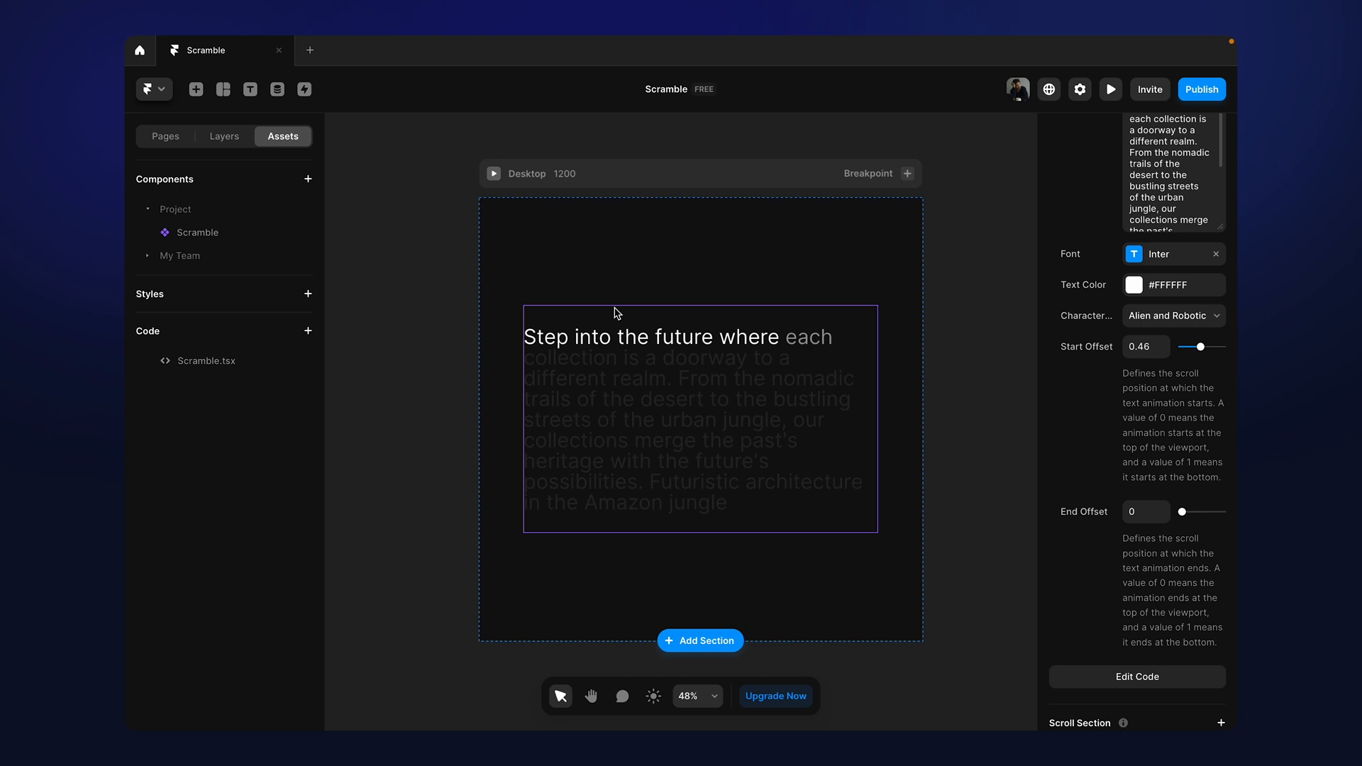
mouse_move(974, 281)
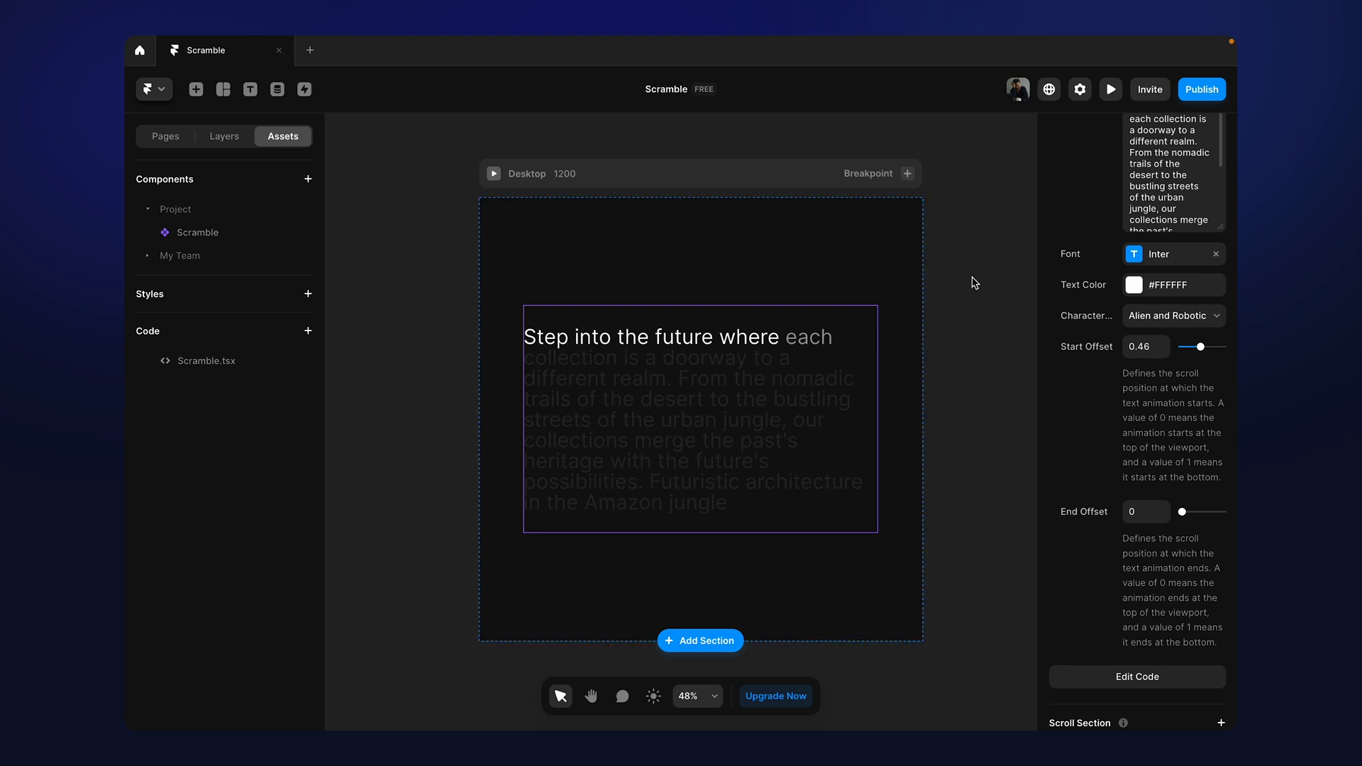
left_click(979, 140)
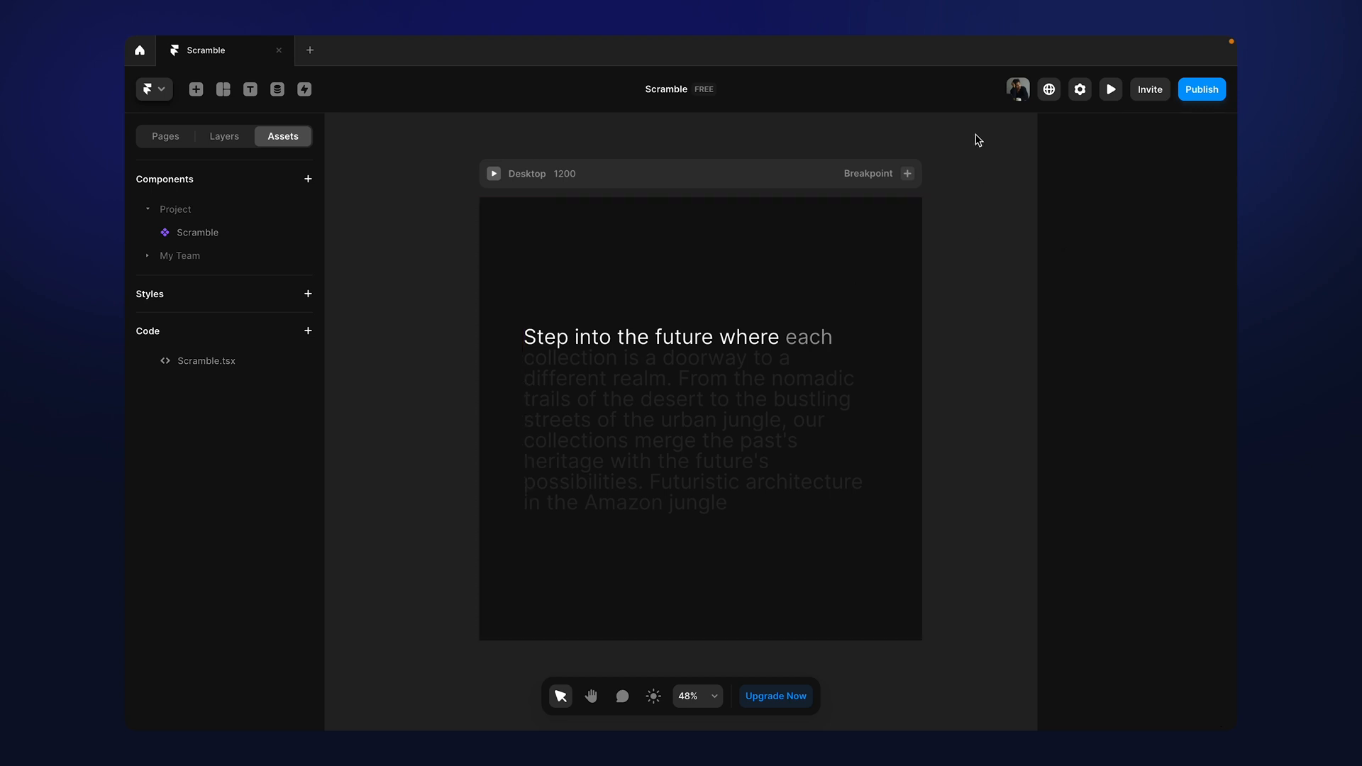